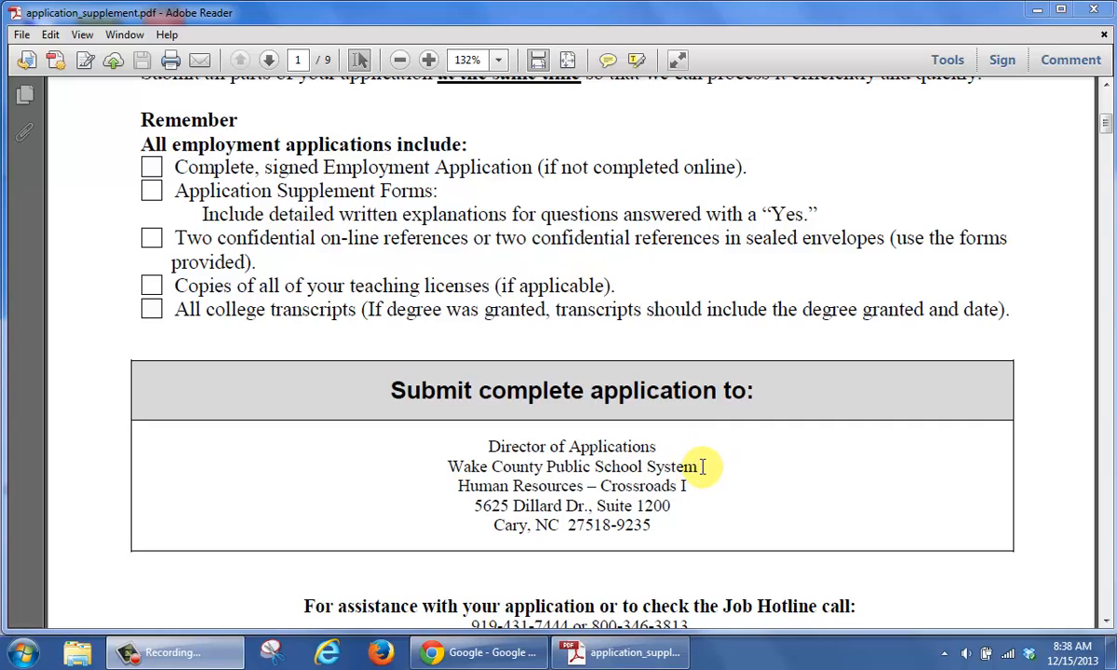
pyautogui.moveTo(681, 448)
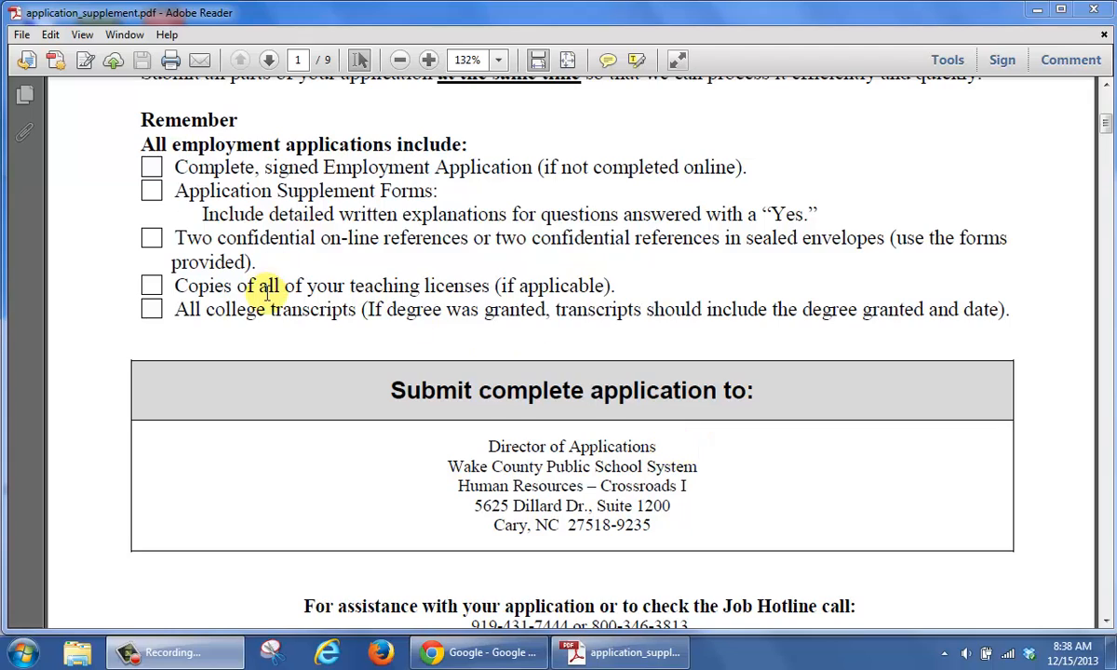
# Look through the application PDF's pages, including the waiver and release page
pyautogui.click(153, 168)
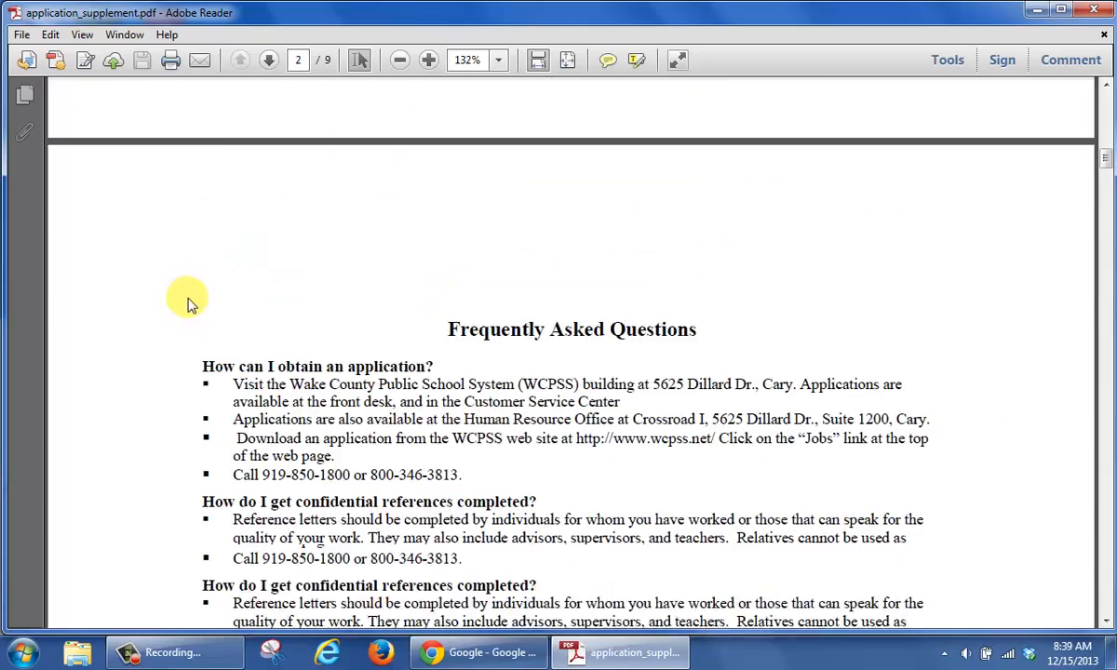
pyautogui.click(268, 60)
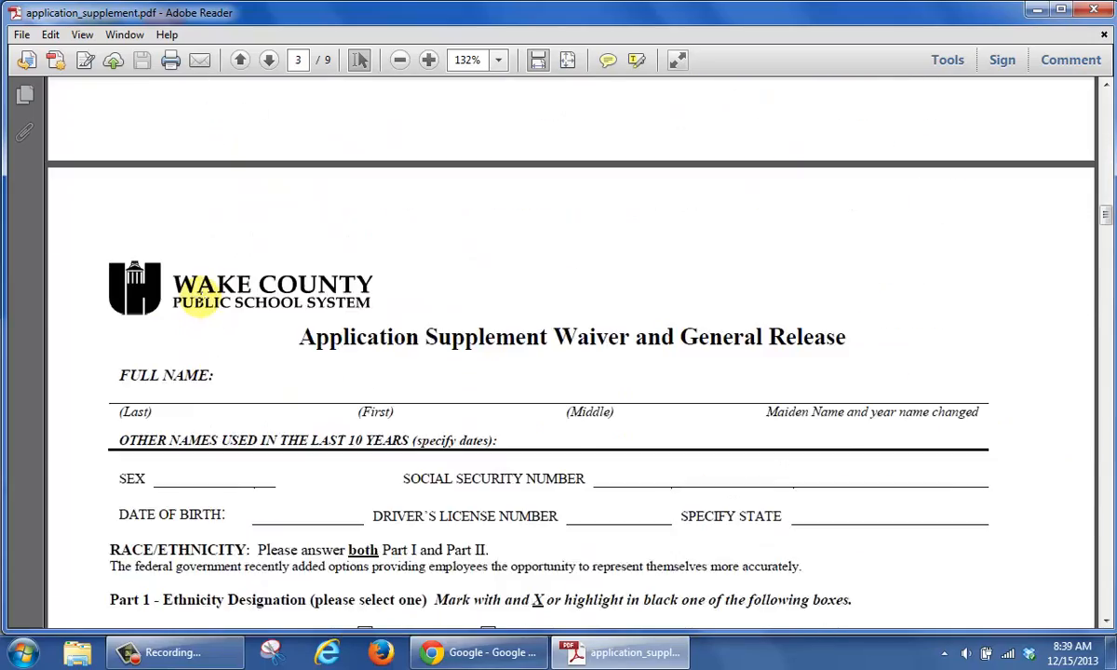
pyautogui.scroll(-3)
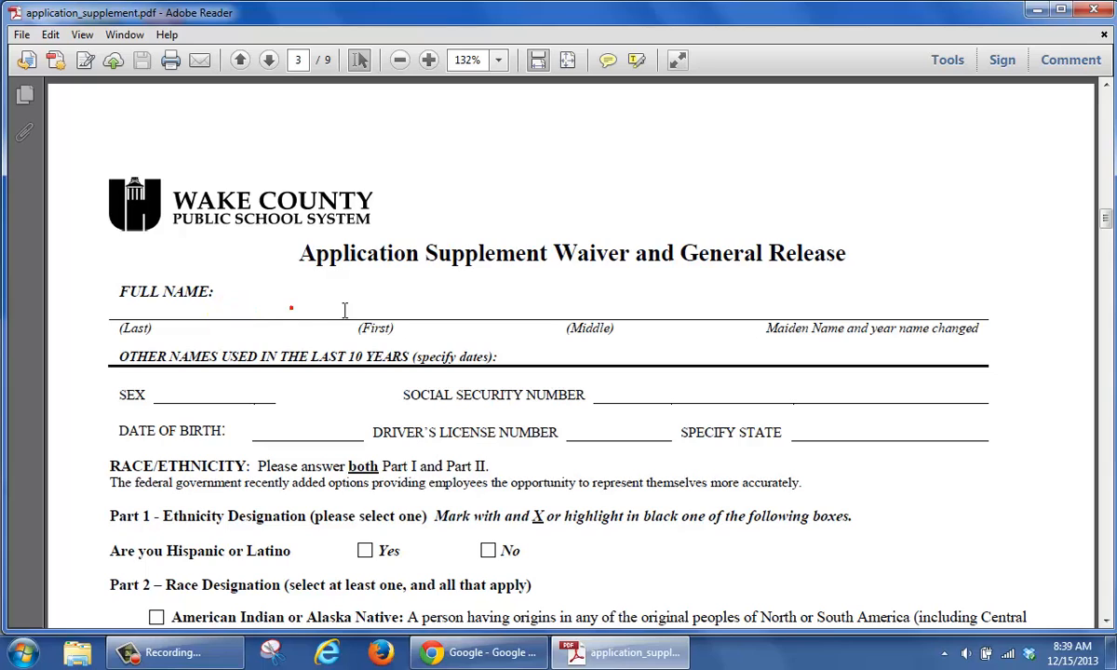
pyautogui.moveTo(350, 409)
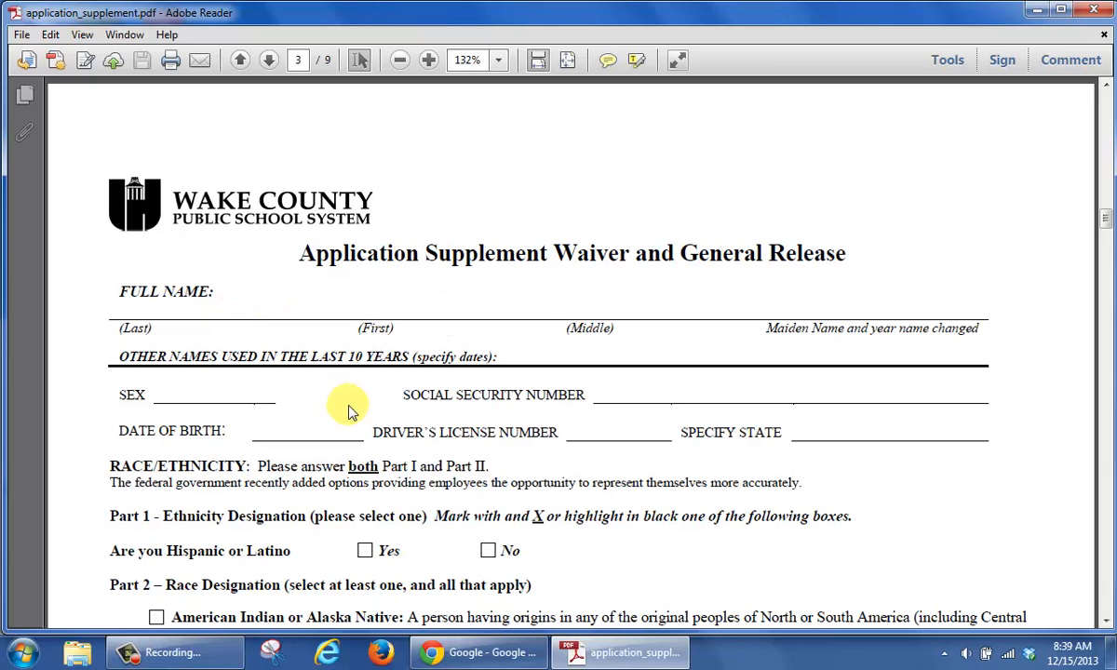
pyautogui.moveTo(301, 394)
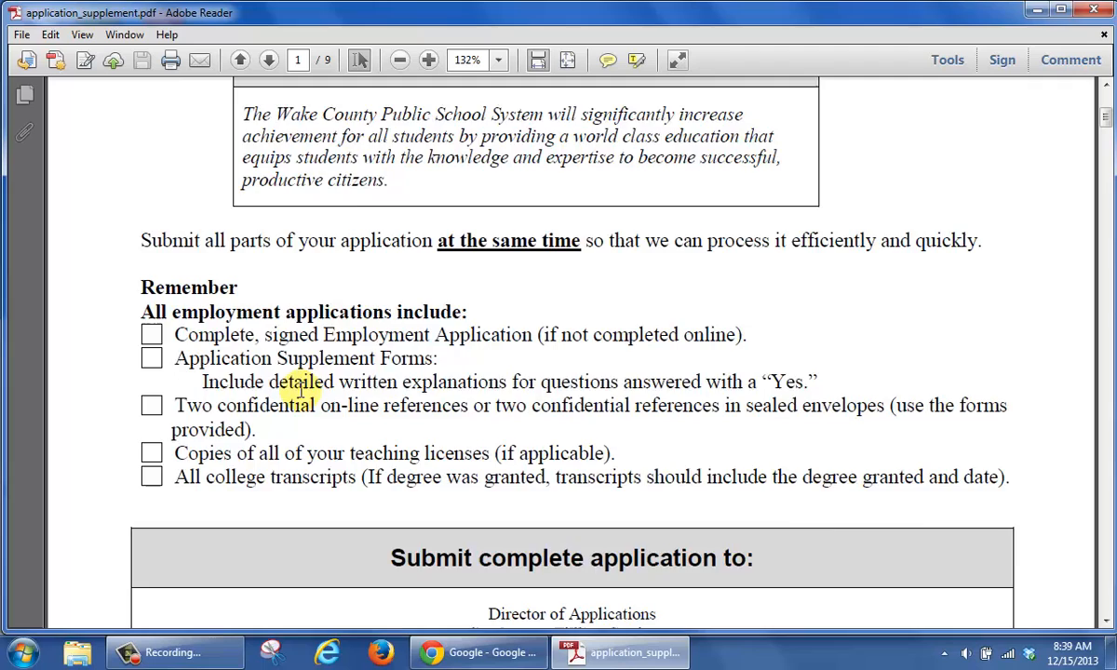
pyautogui.scroll(3)
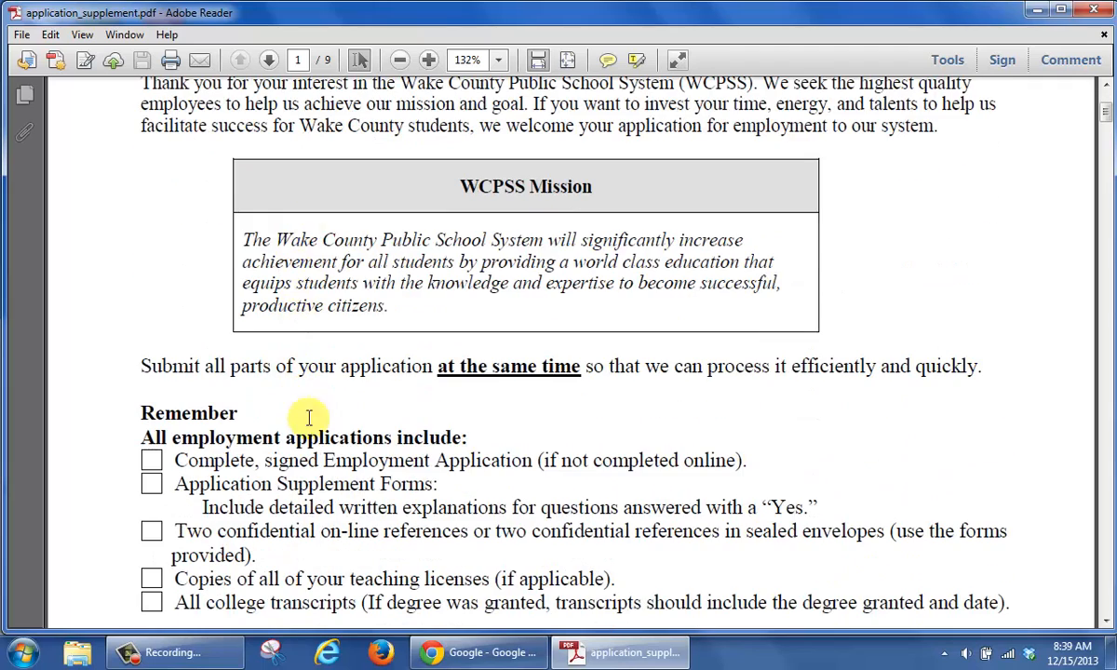
pyautogui.moveTo(477, 651)
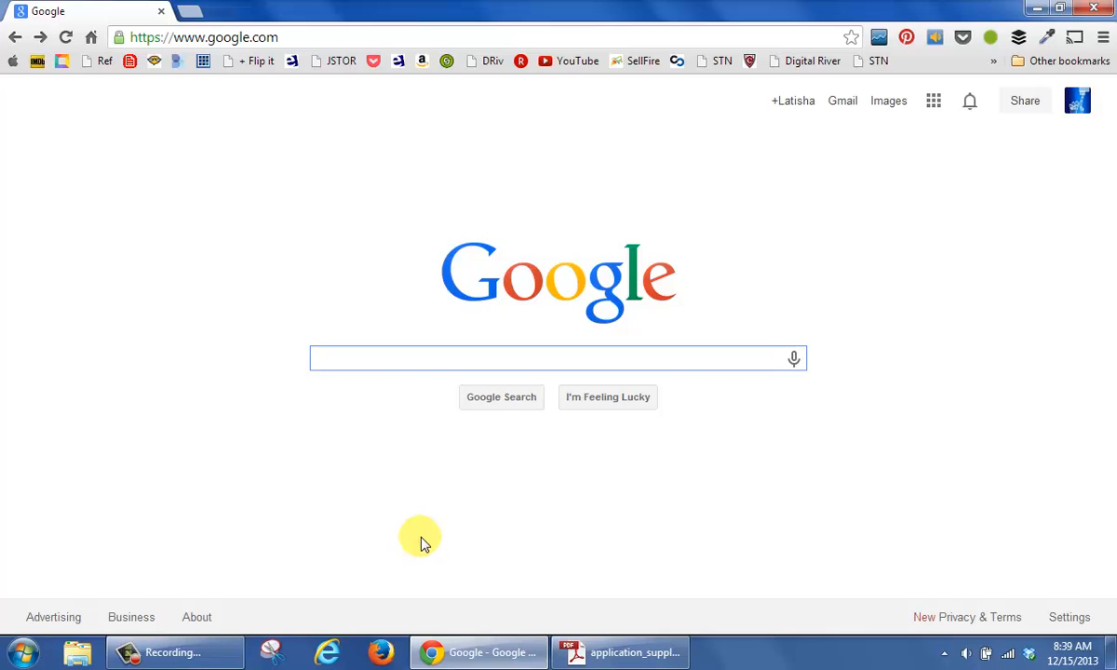
# Search Google for pdfescape and go to the PDFescape website
pyautogui.click(559, 357)
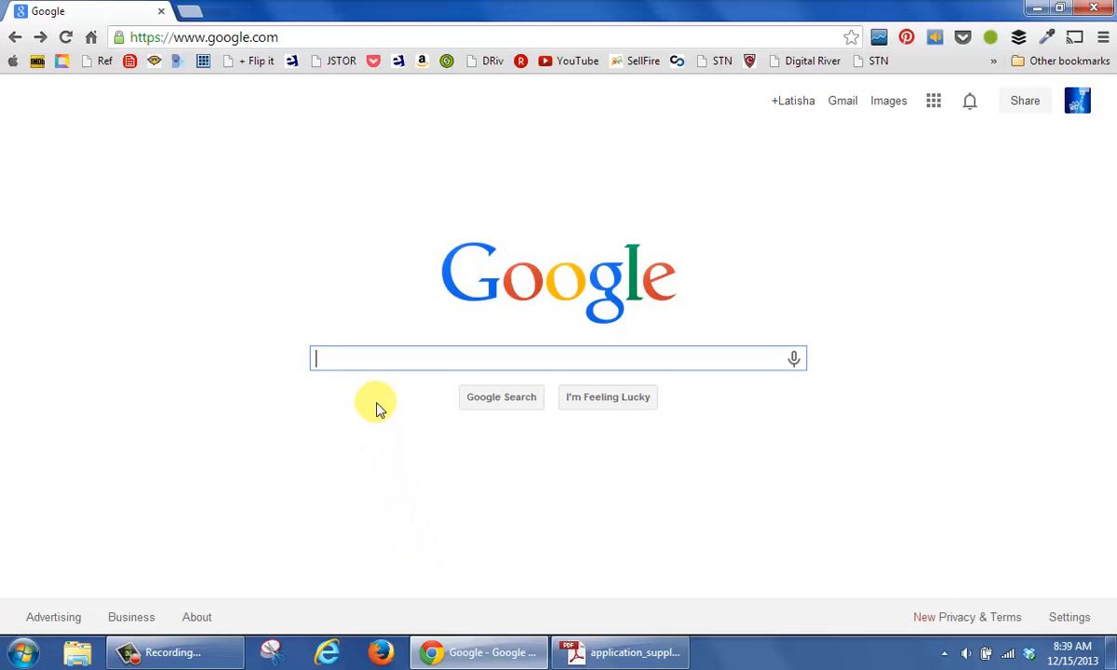
pyautogui.write('pd')
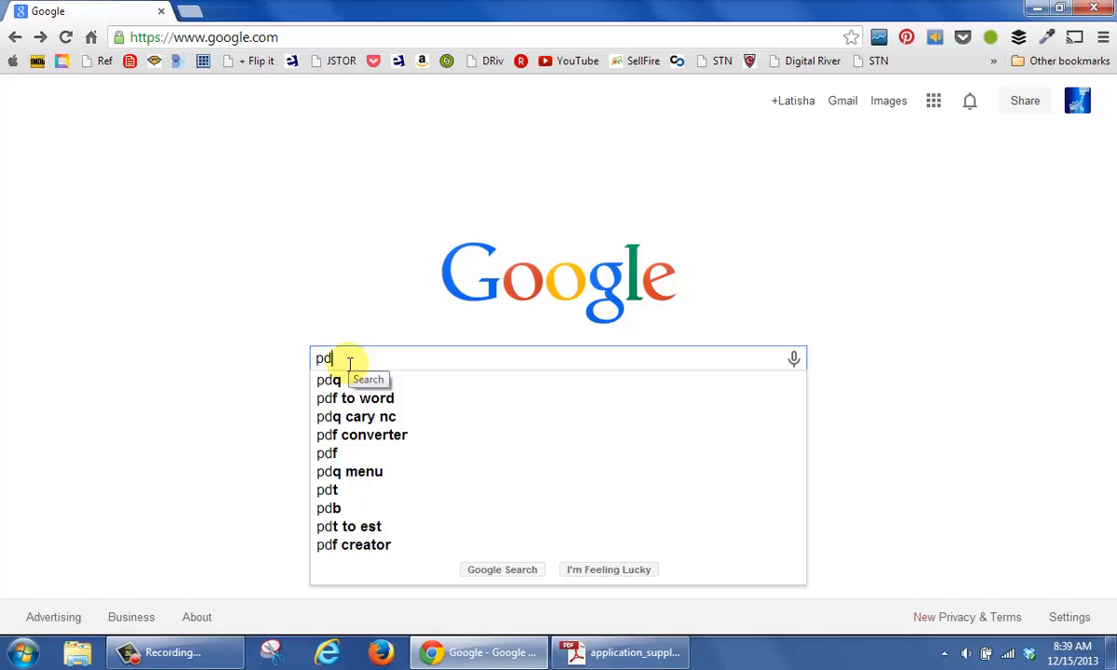
pyautogui.write('escape')
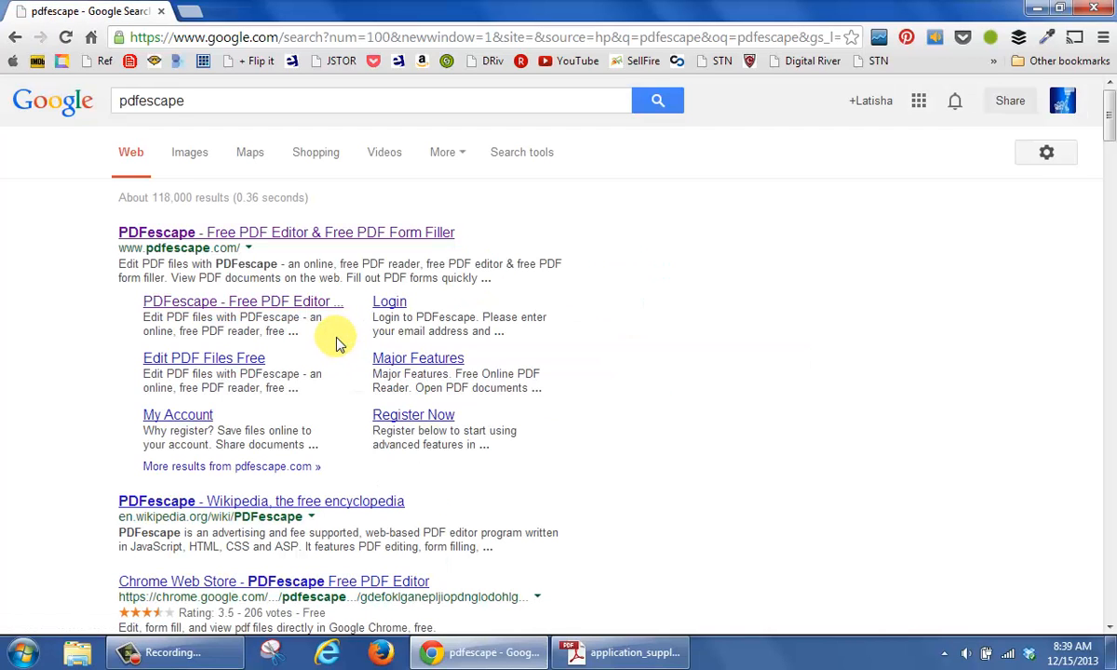
pyautogui.click(260, 231)
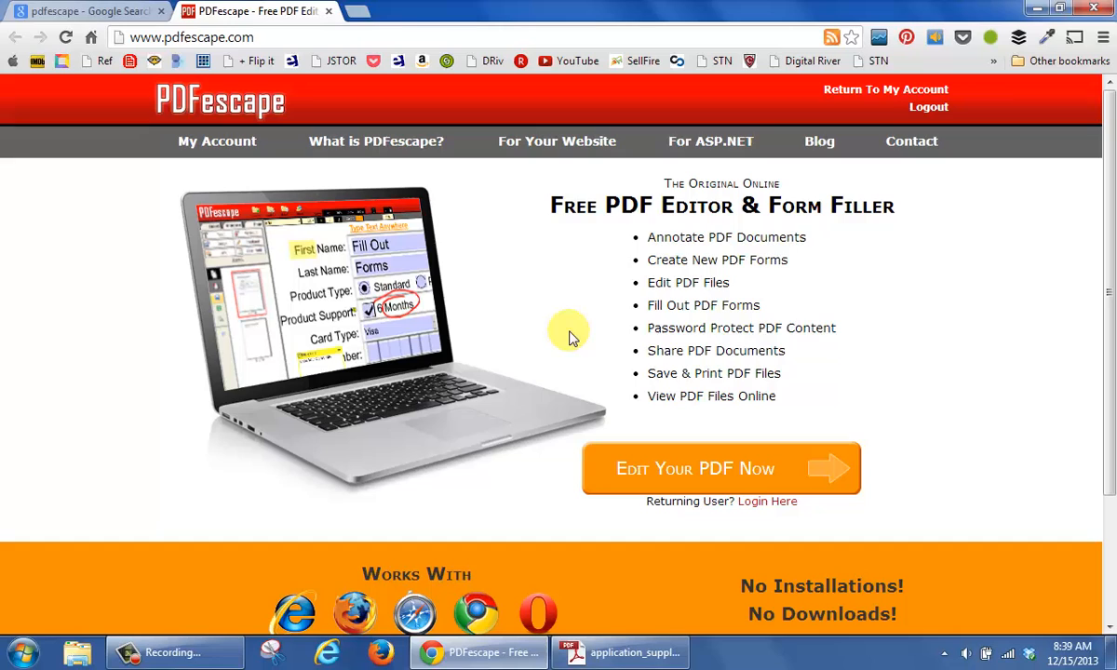
pyautogui.moveTo(646, 480)
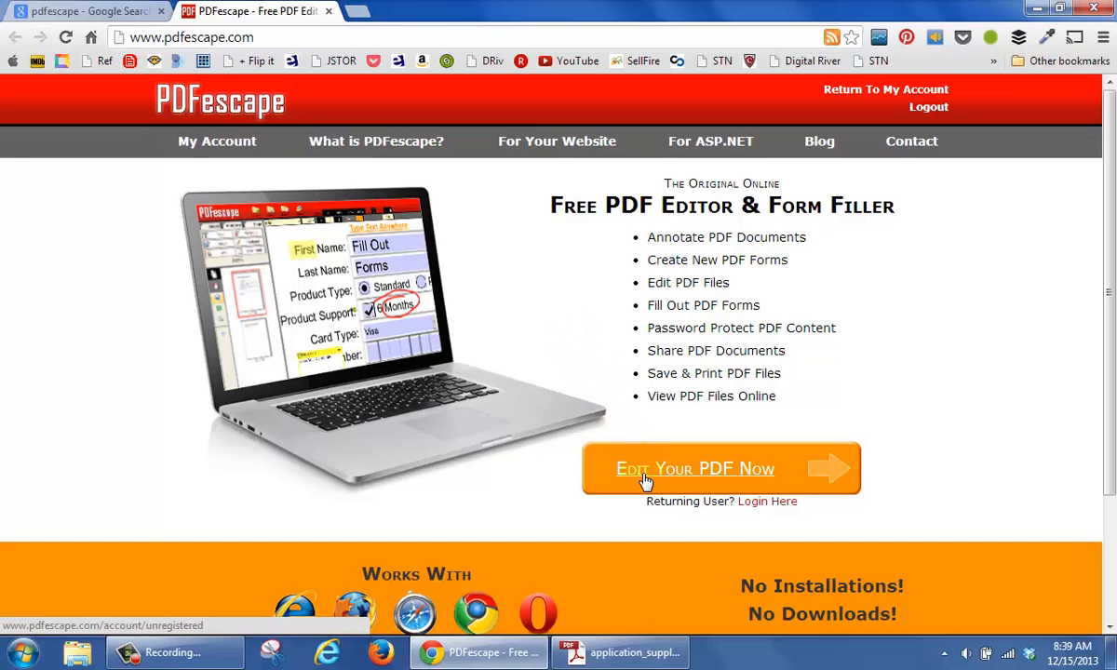
# Upload application_supplement.pdf from the desktop into PDFescape's online editor
pyautogui.click(720, 469)
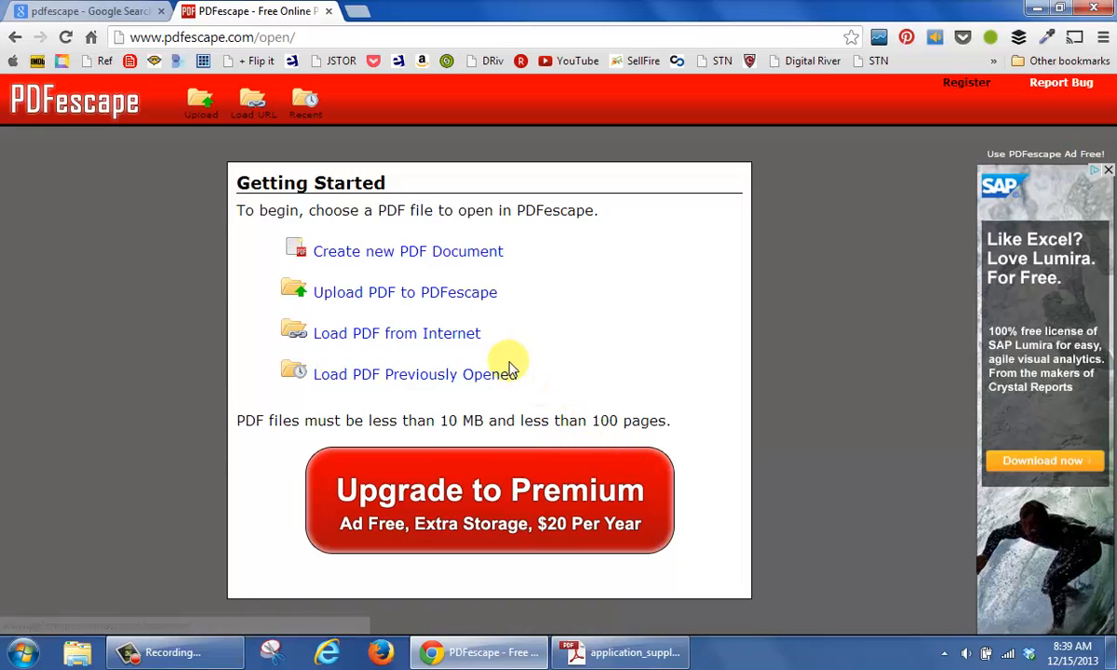
pyautogui.moveTo(353, 298)
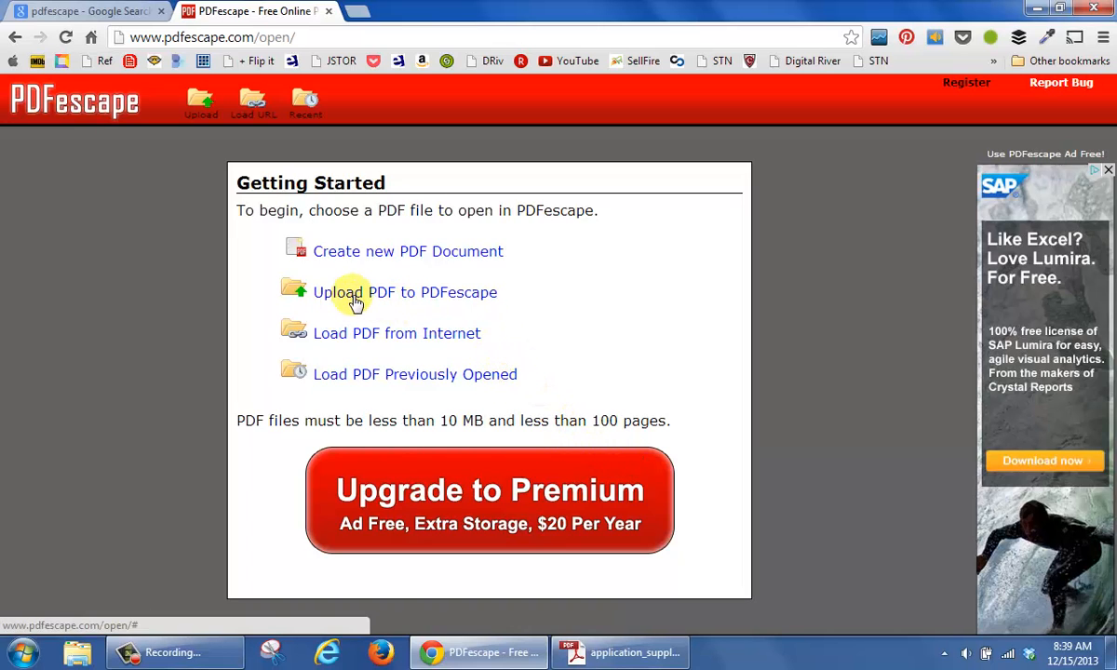
pyautogui.click(406, 292)
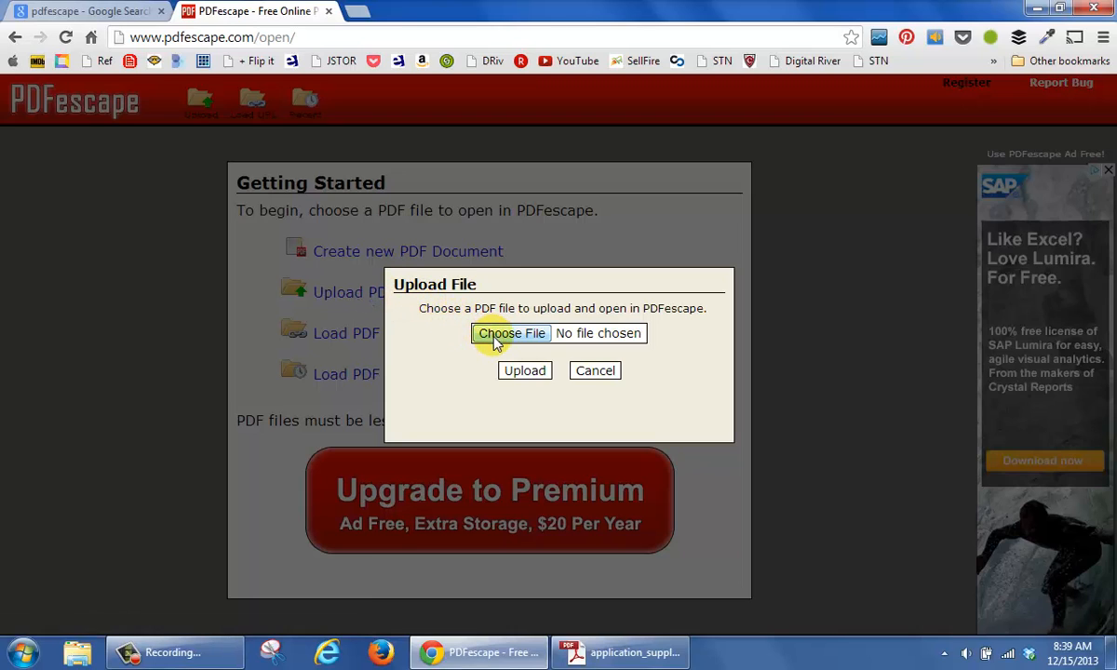
pyautogui.click(510, 333)
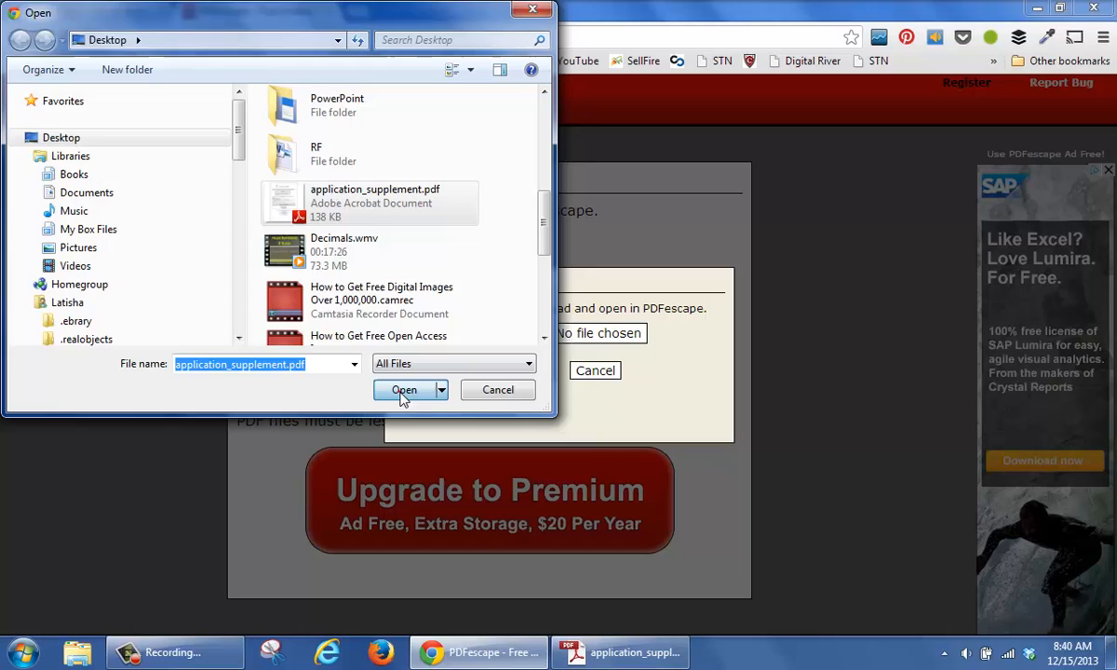
pyautogui.click(404, 389)
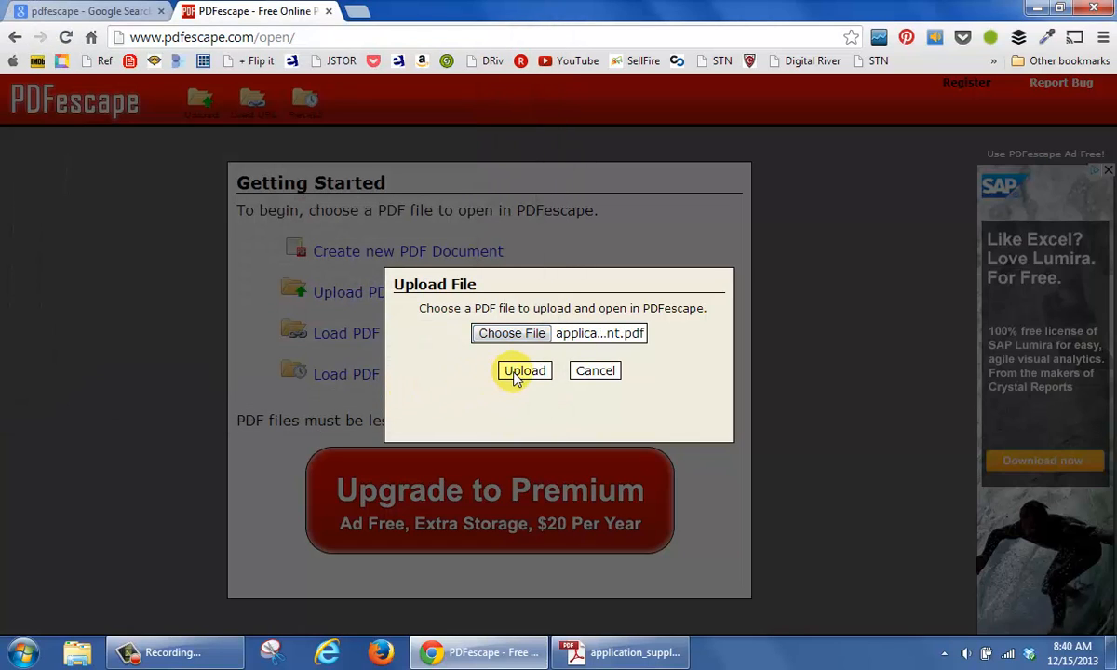
pyautogui.click(523, 371)
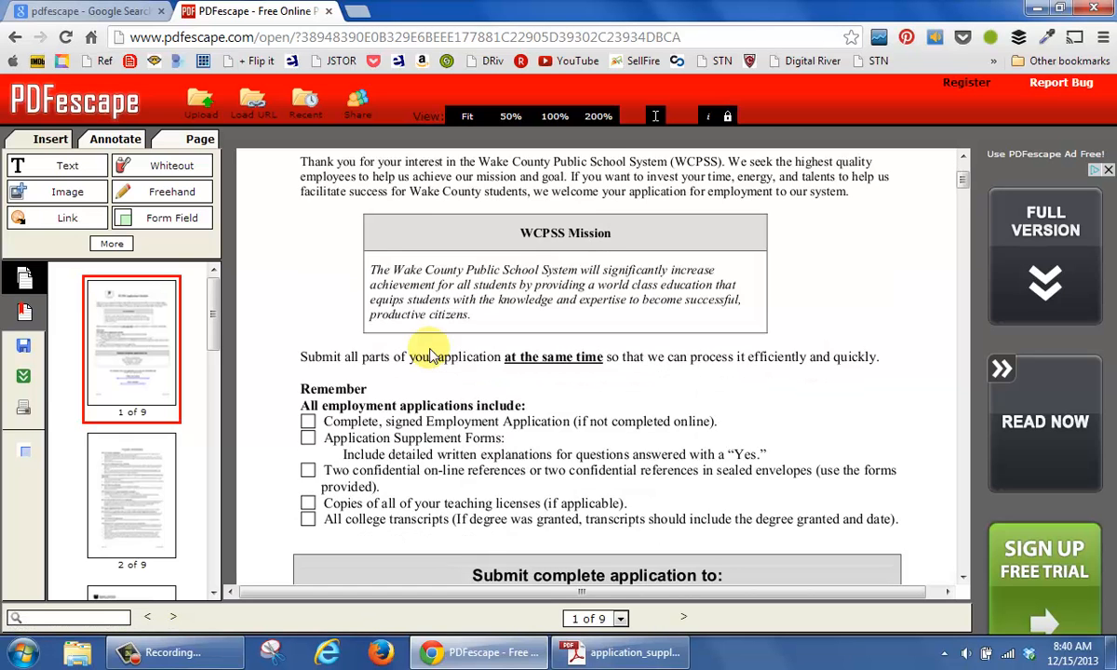
pyautogui.scroll(-3)
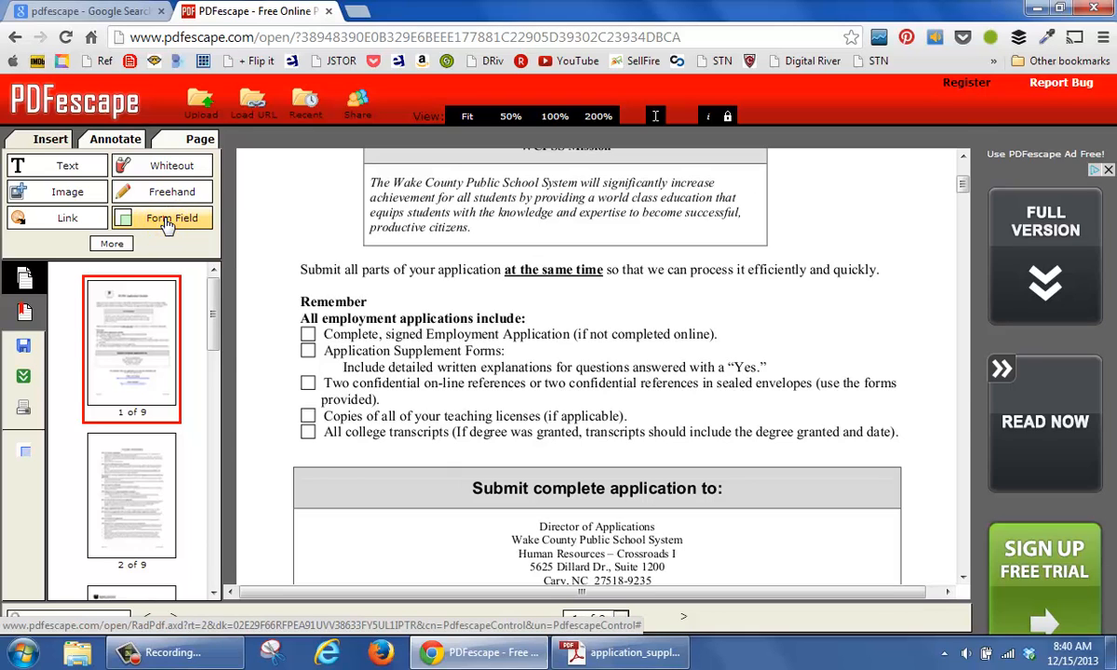
# Set the Form Field Creation Tool to the Checkbox type and confirm with Select
pyautogui.click(172, 215)
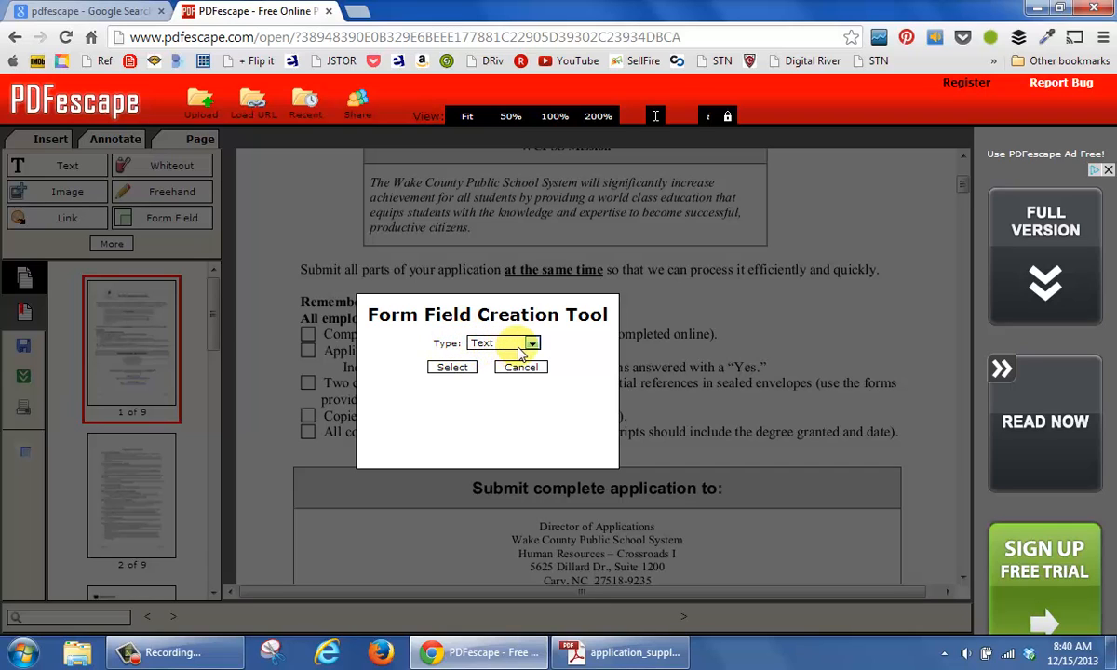
pyautogui.click(532, 342)
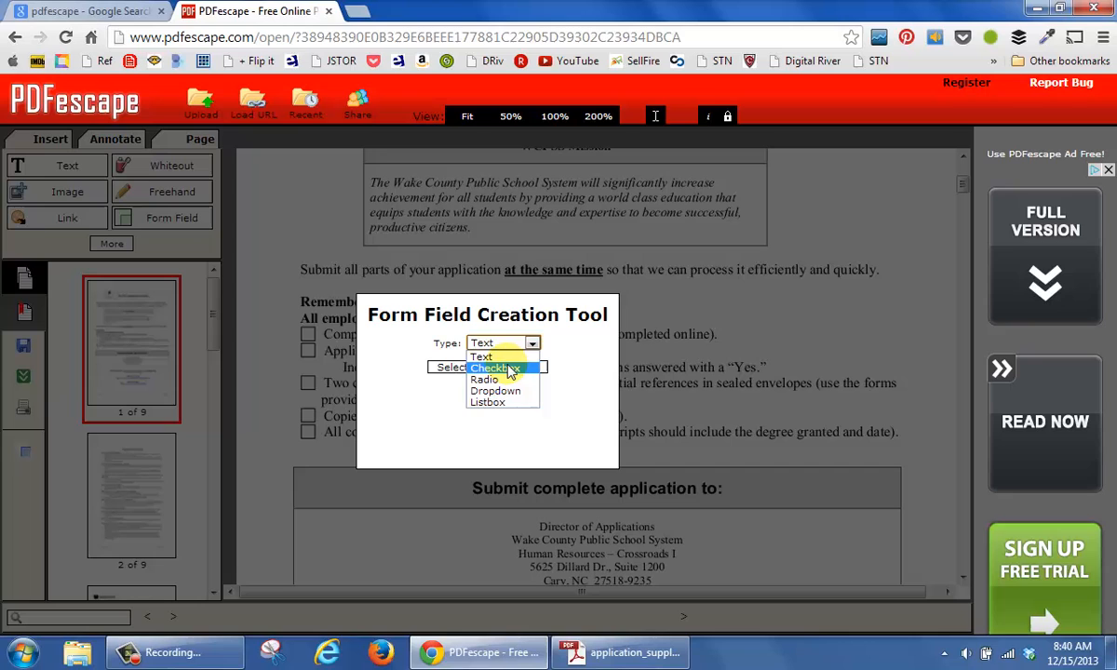
pyautogui.click(491, 369)
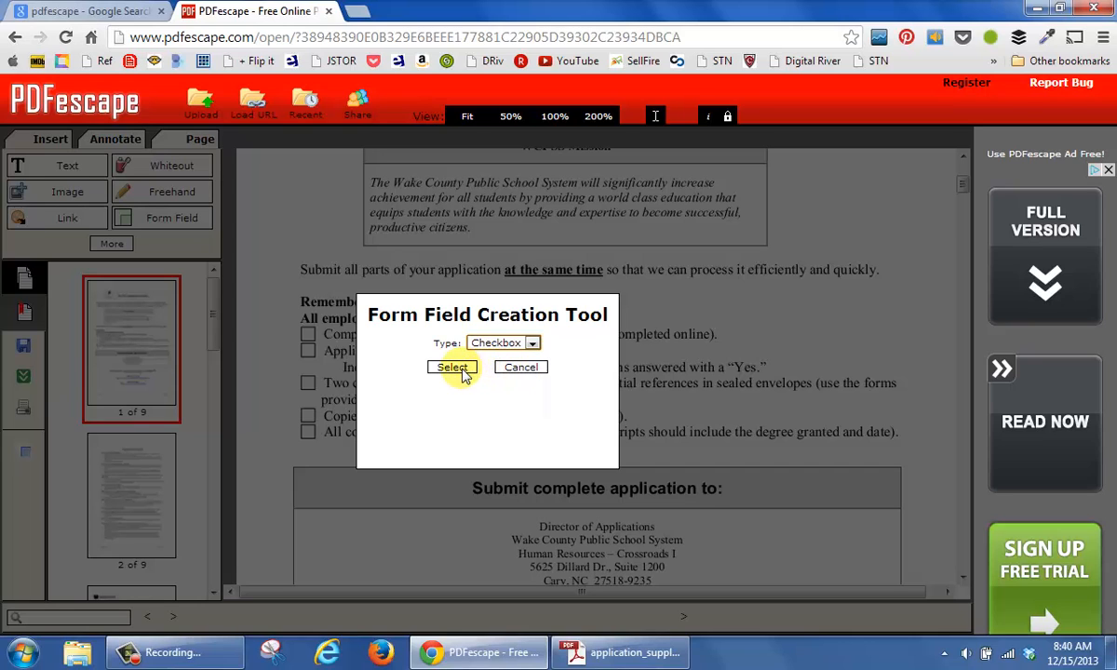
pyautogui.click(452, 367)
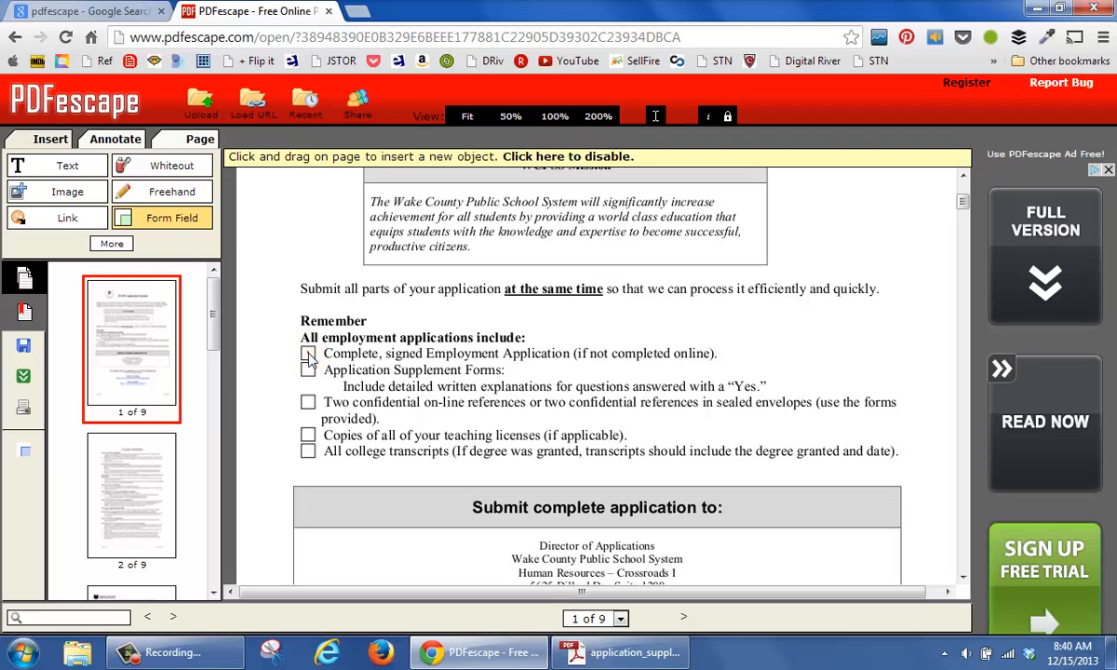
# Place checkbox fields over the Employment Application, Supplement Forms, references and teaching licenses boxes
pyautogui.click(309, 357)
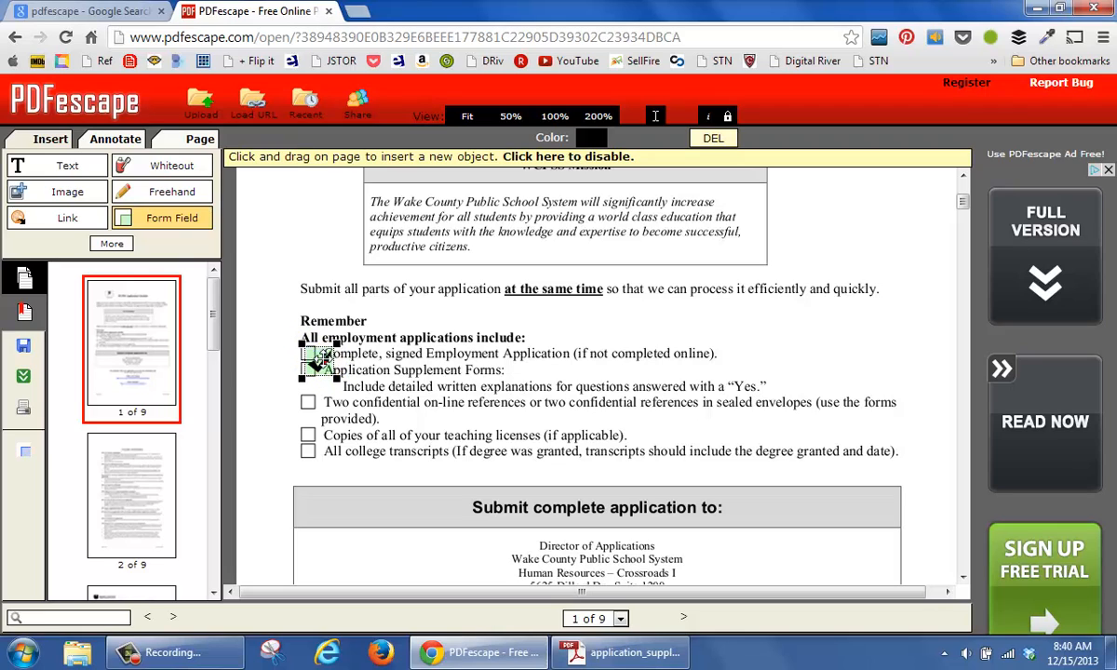
pyautogui.click(312, 361)
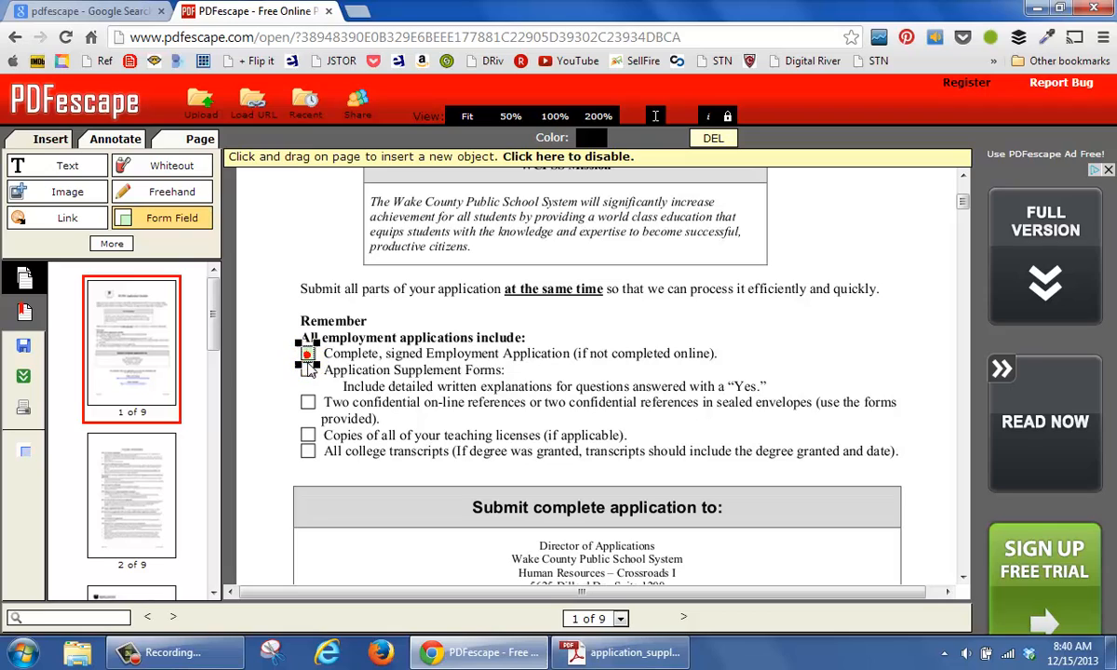
pyautogui.click(309, 385)
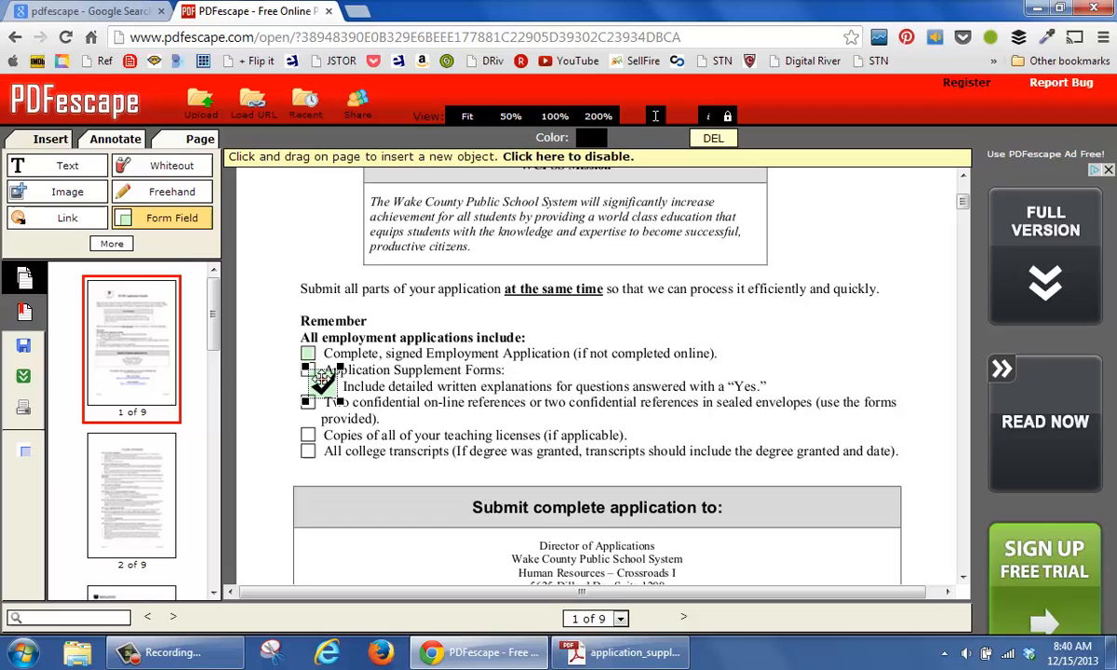
pyautogui.click(316, 386)
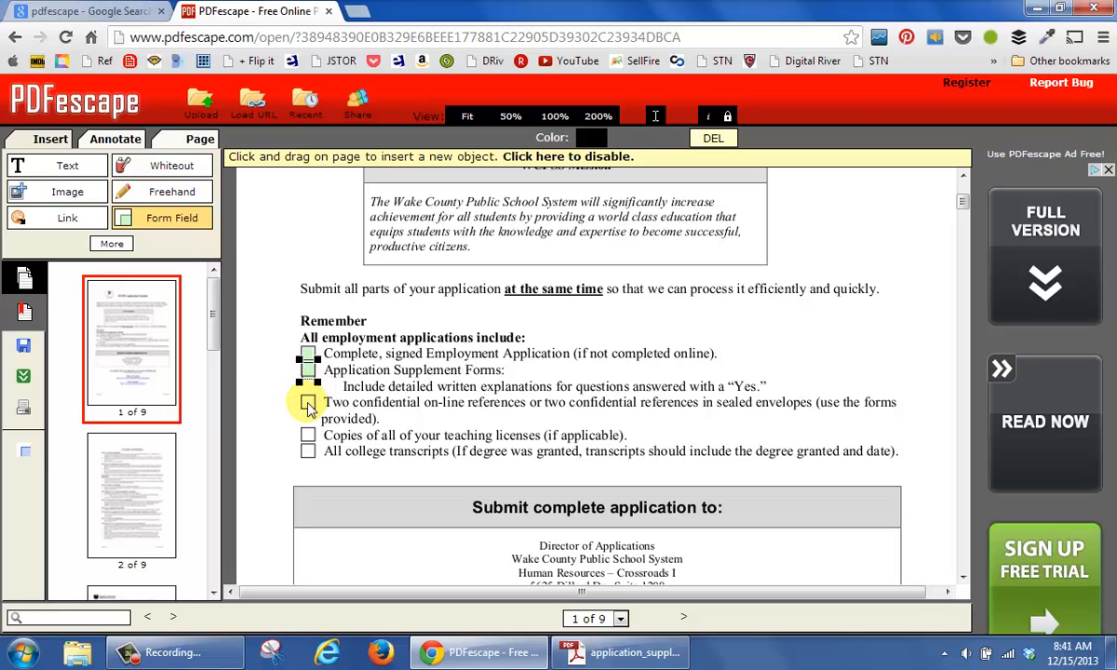
pyautogui.click(309, 407)
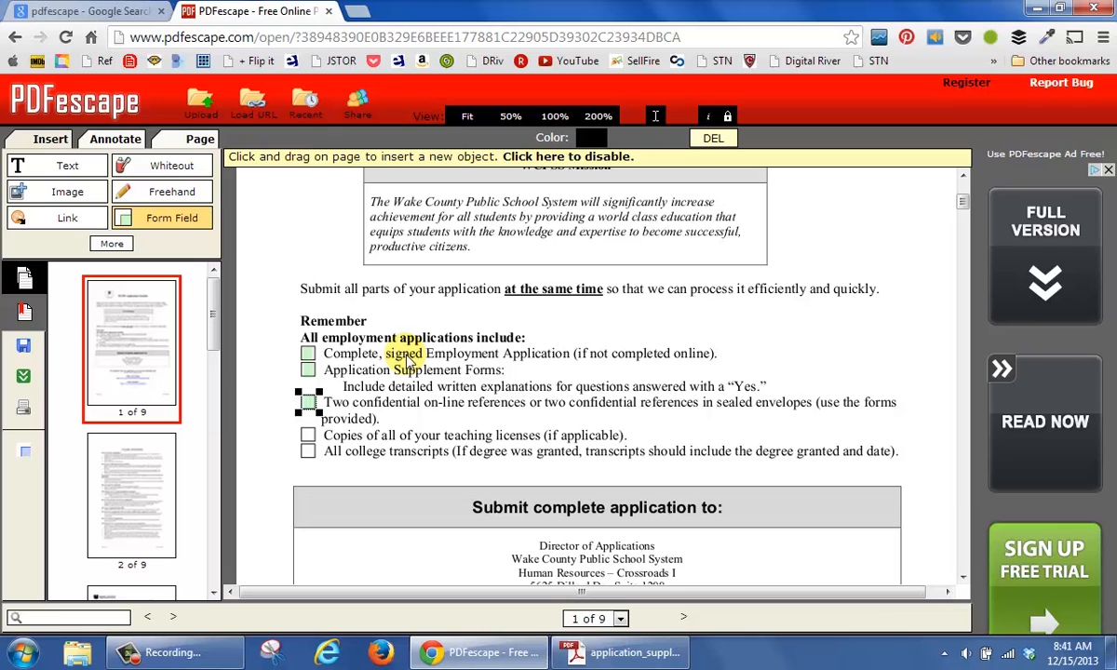
pyautogui.scroll(-3)
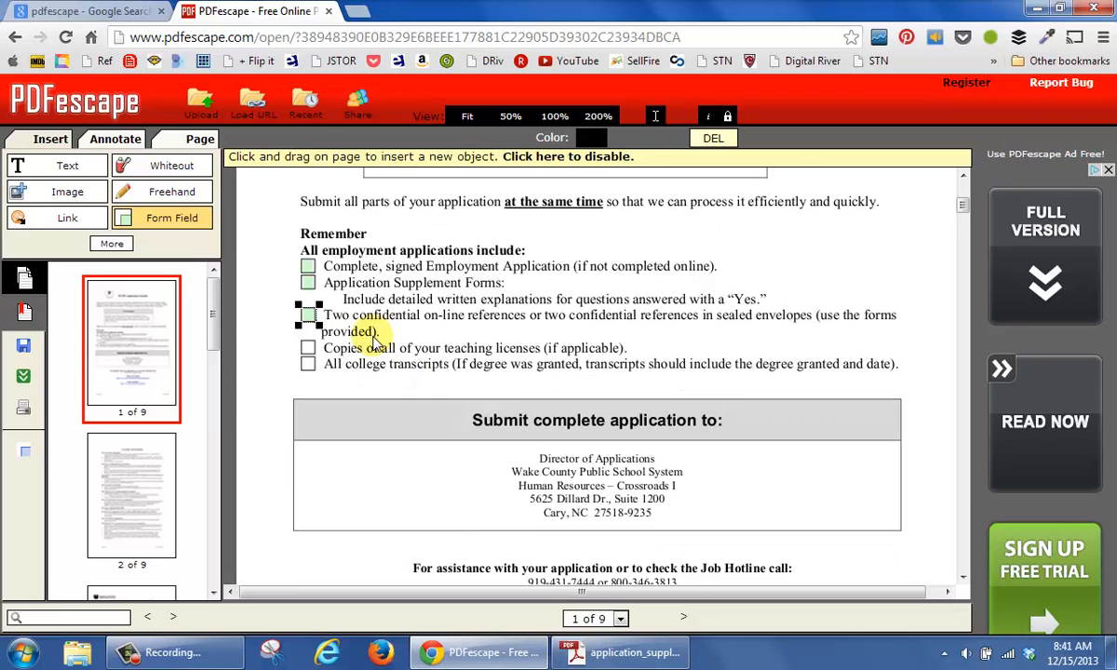
pyautogui.click(130, 495)
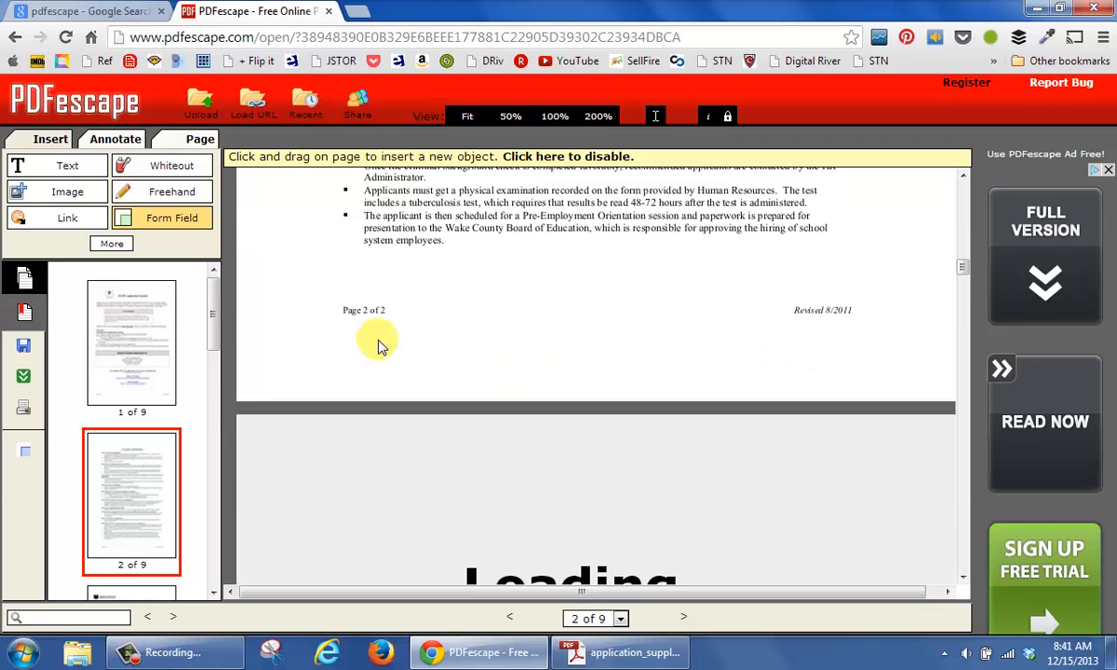
# Go to page 3, the Waiver and General Release form, and ready the Form Field tool
pyautogui.click(683, 618)
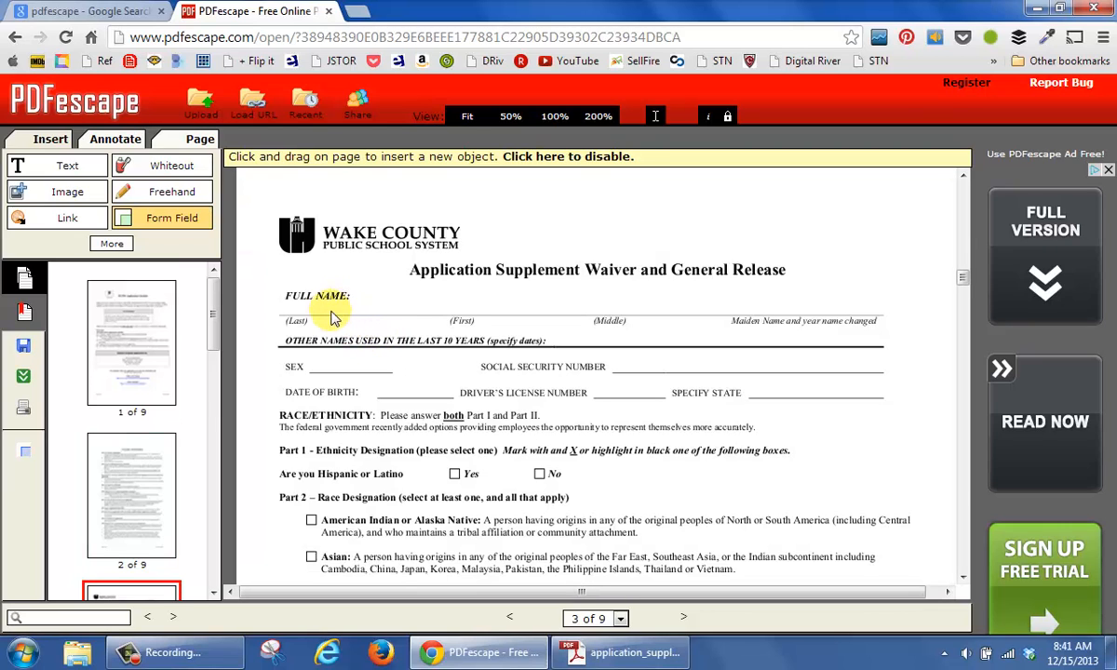
pyautogui.moveTo(296, 316)
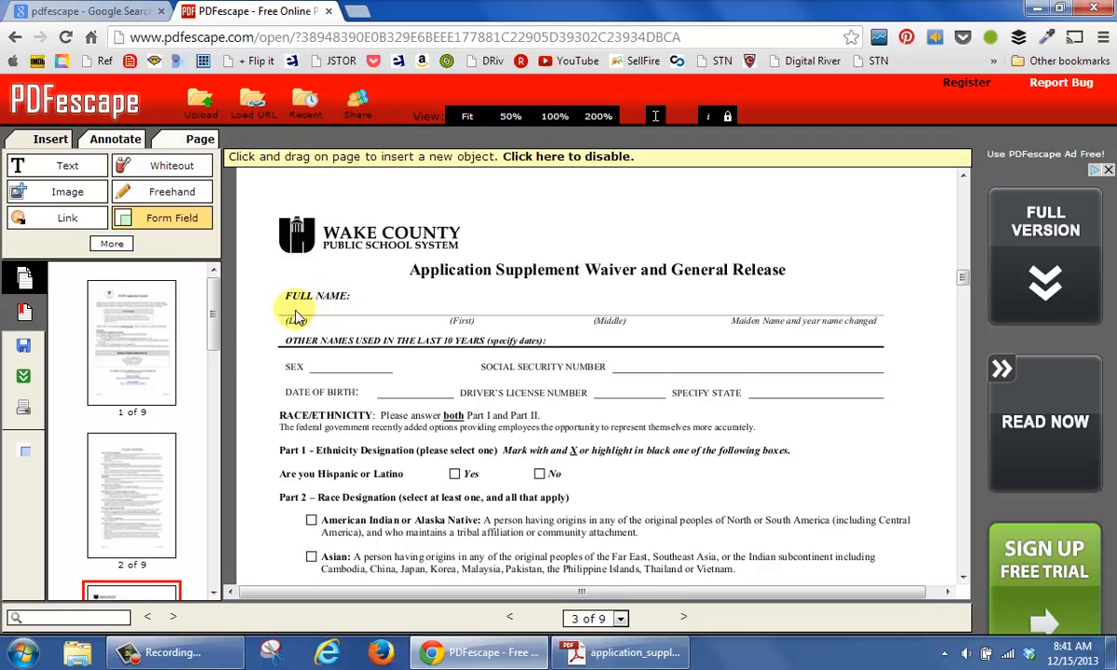
pyautogui.moveTo(402, 311)
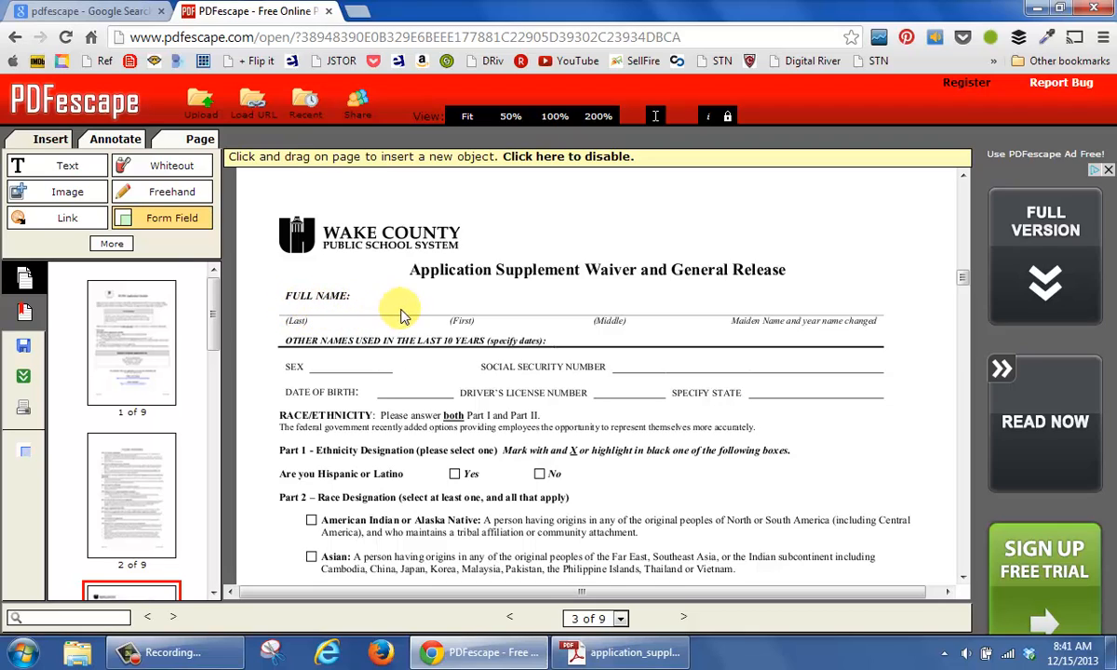
pyautogui.moveTo(296, 314)
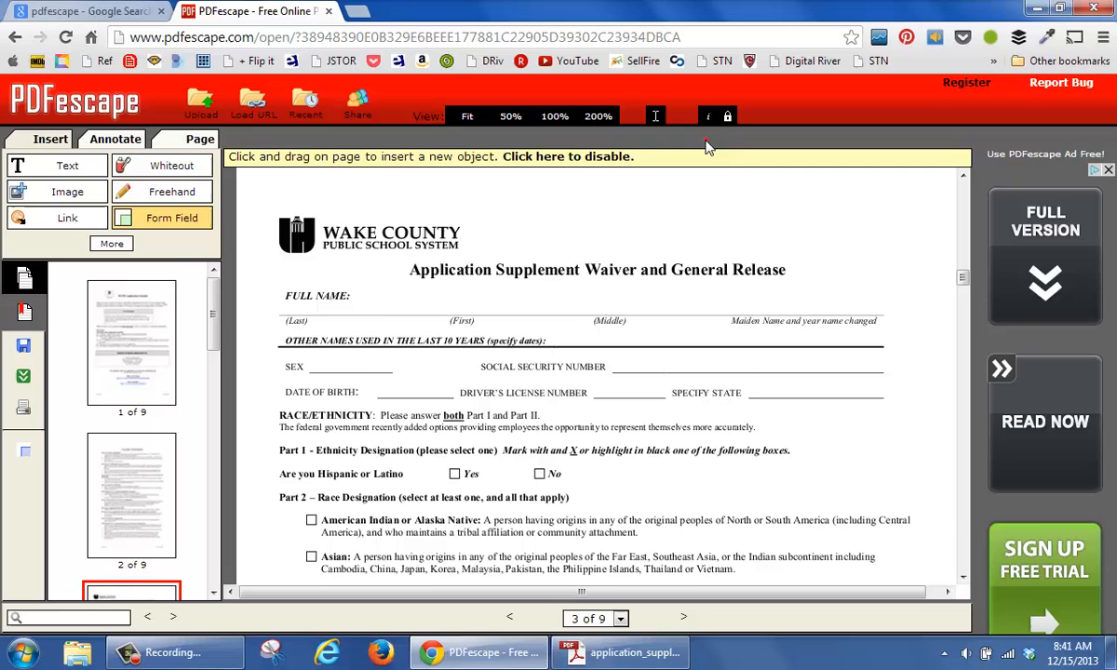
pyautogui.click(171, 216)
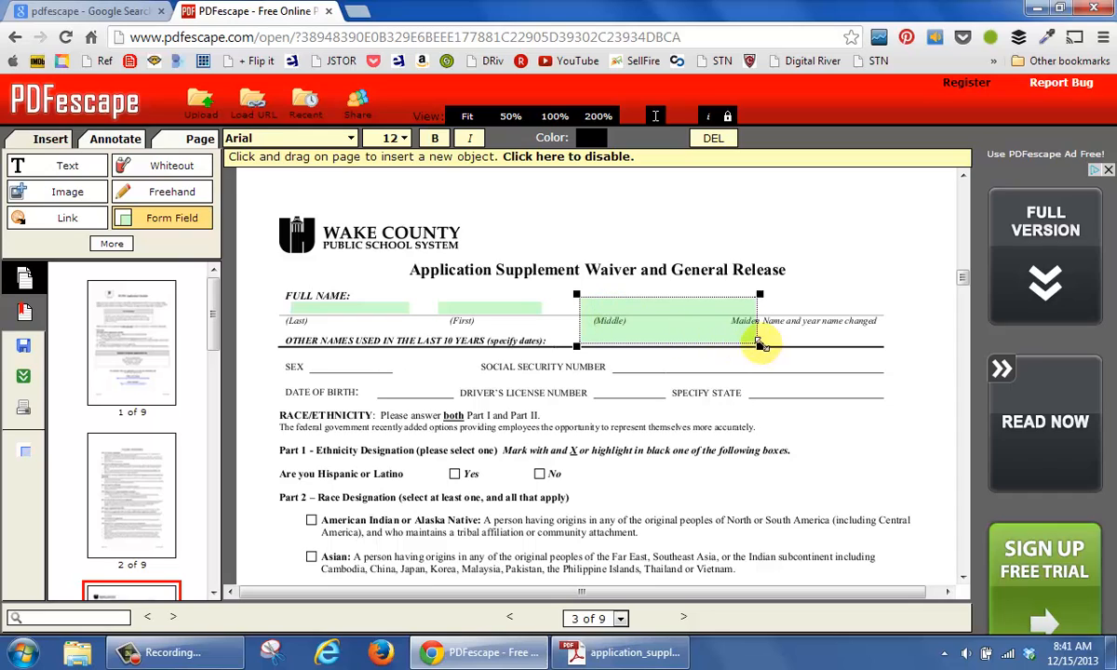
# Shrink the middle-name text field so it covers only the middle-name blank
pyautogui.moveTo(759, 345); pyautogui.dragTo(679, 312)
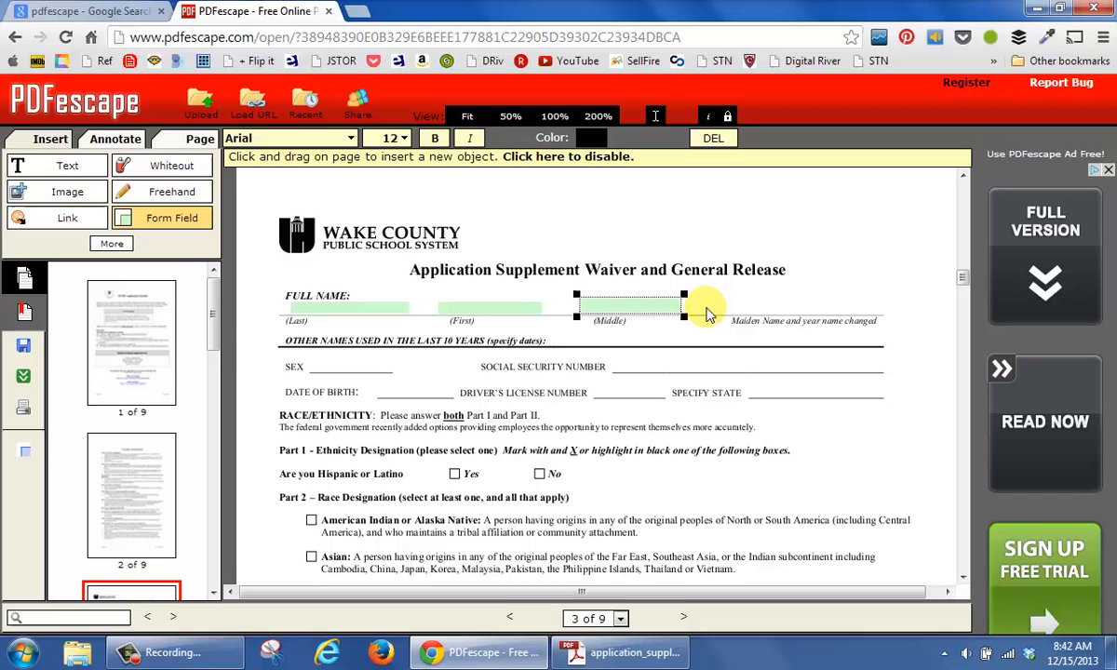
pyautogui.moveTo(540, 339)
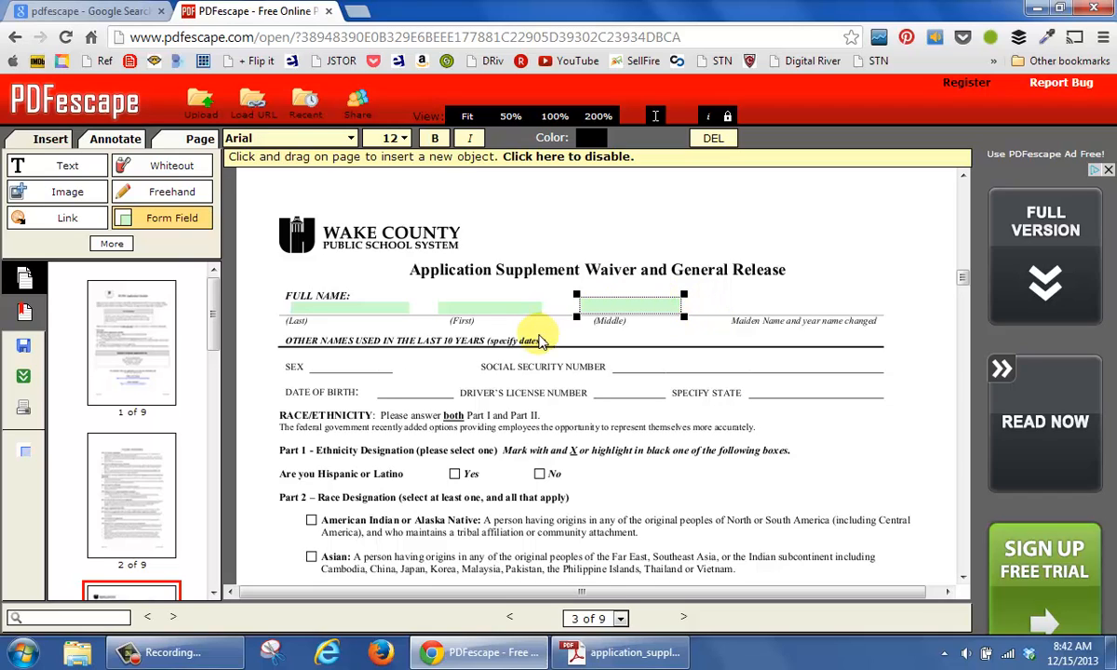
pyautogui.moveTo(413, 325)
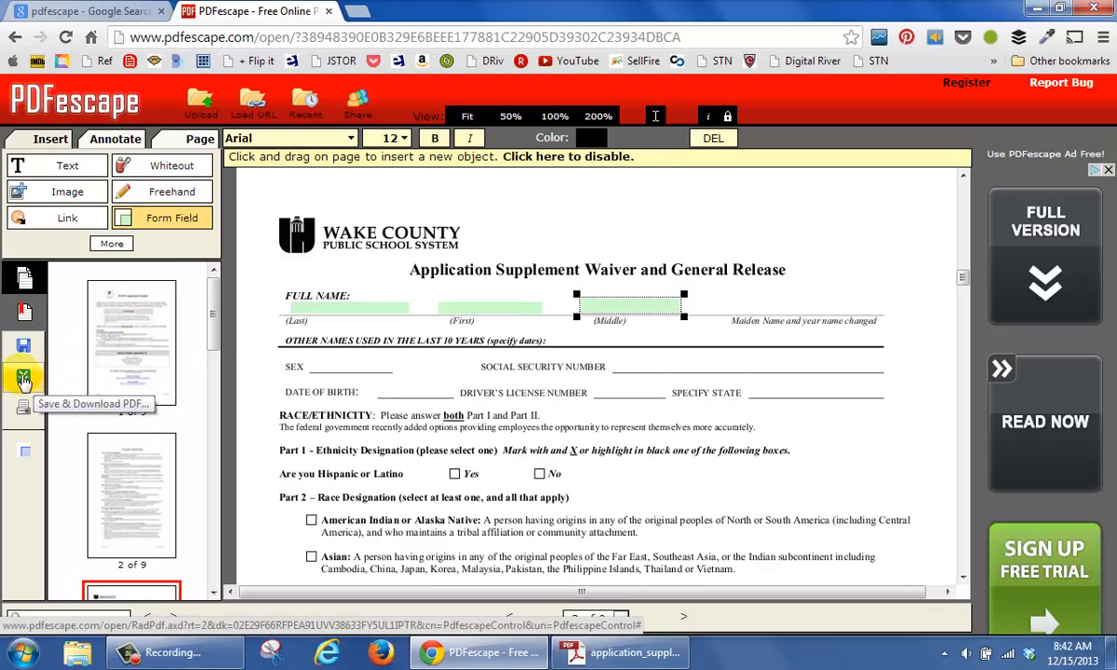
# Save and download the edited form as New Application.pdf
pyautogui.click(22, 372)
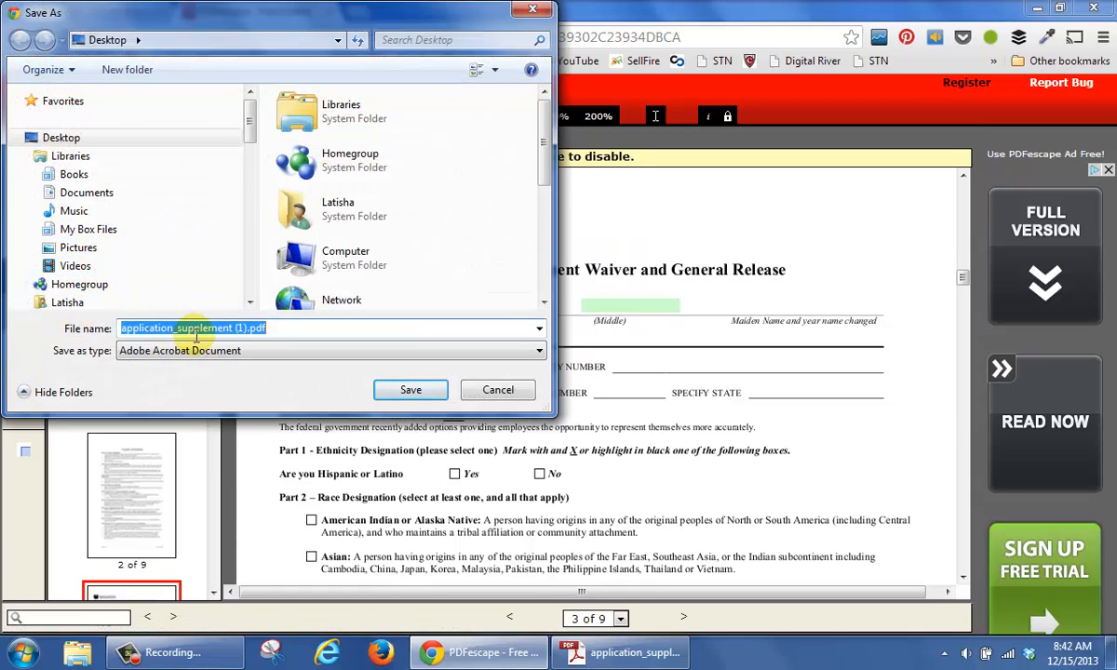
pyautogui.write('N')
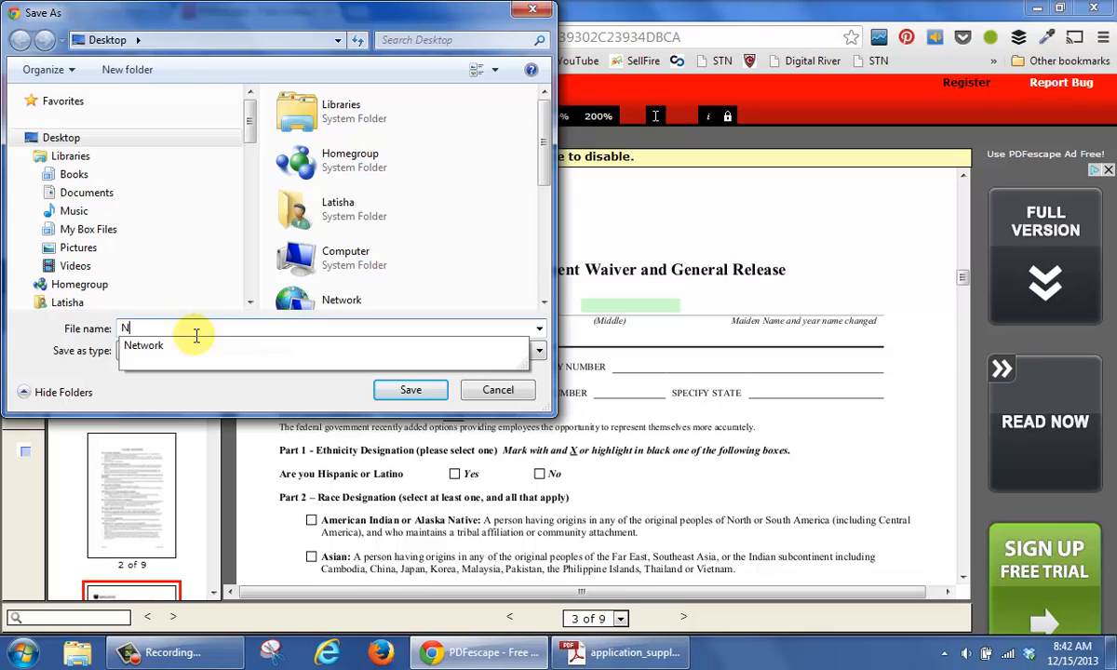
pyautogui.write('ew Appl')
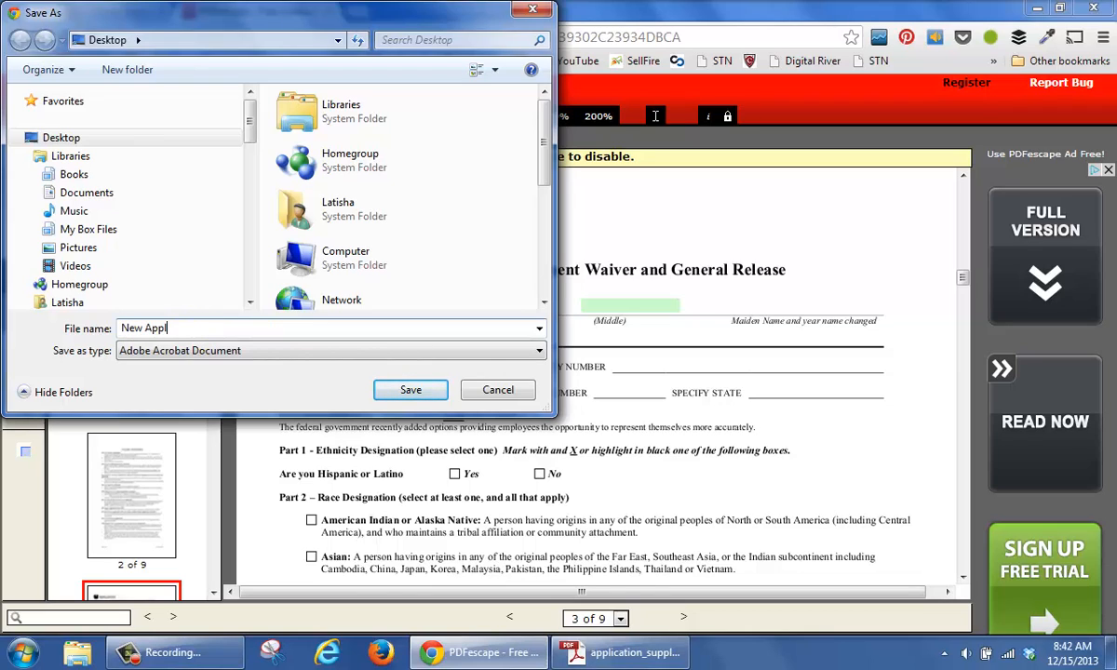
pyautogui.write('ication')
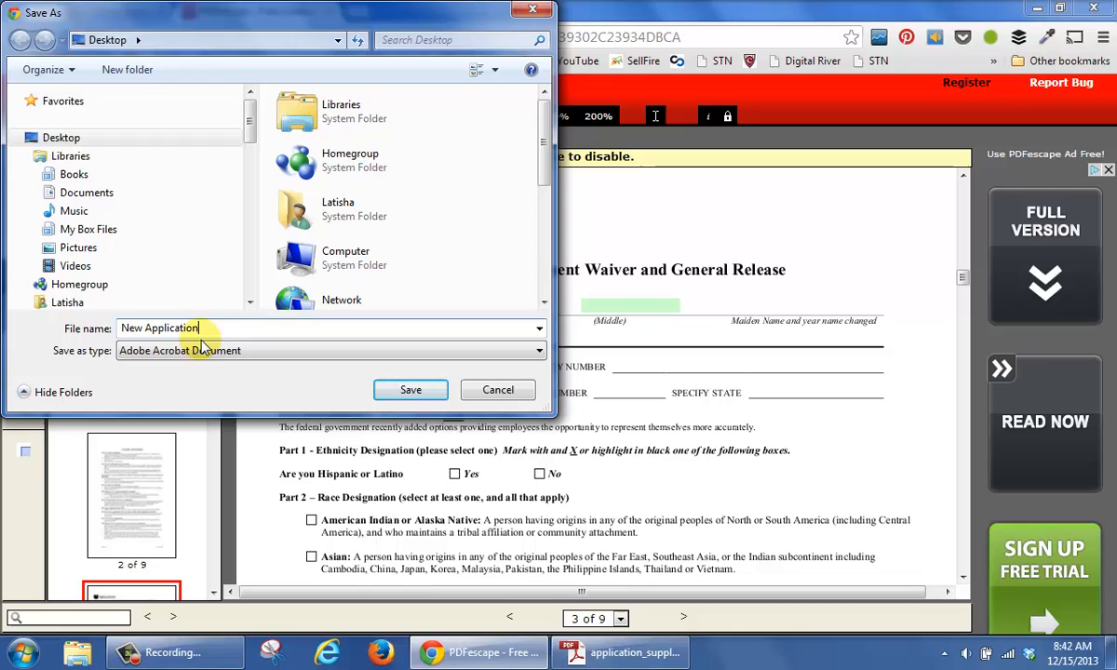
pyautogui.click(410, 389)
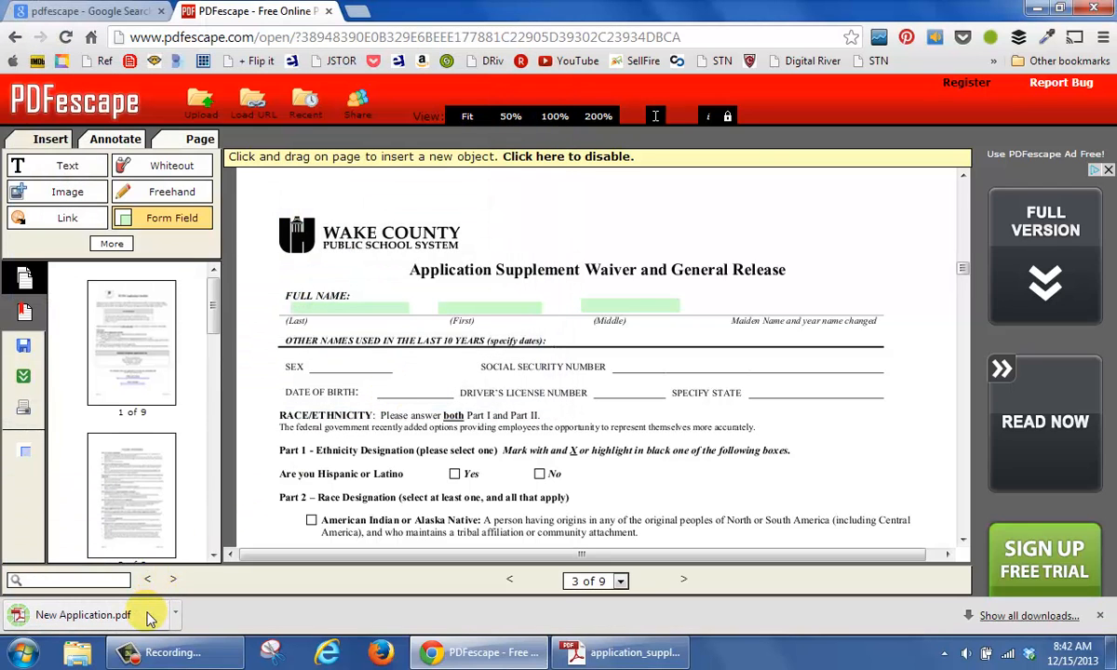
# Open the downloaded New Application.pdf in Adobe Reader and scroll to the checklist
pyautogui.click(82, 614)
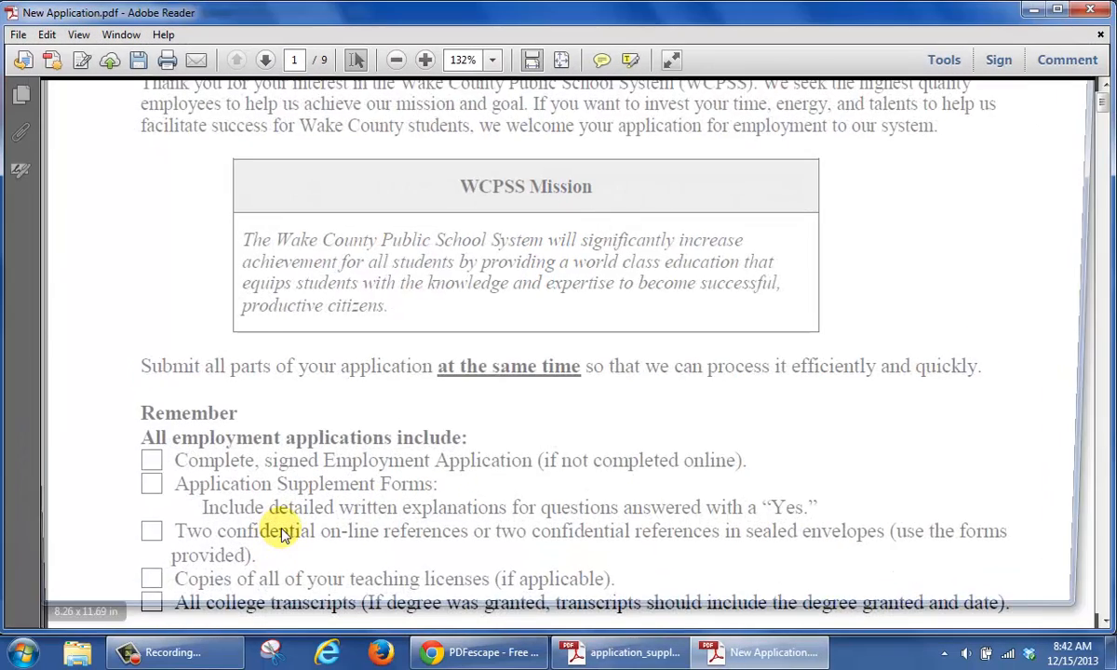
pyautogui.scroll(3)
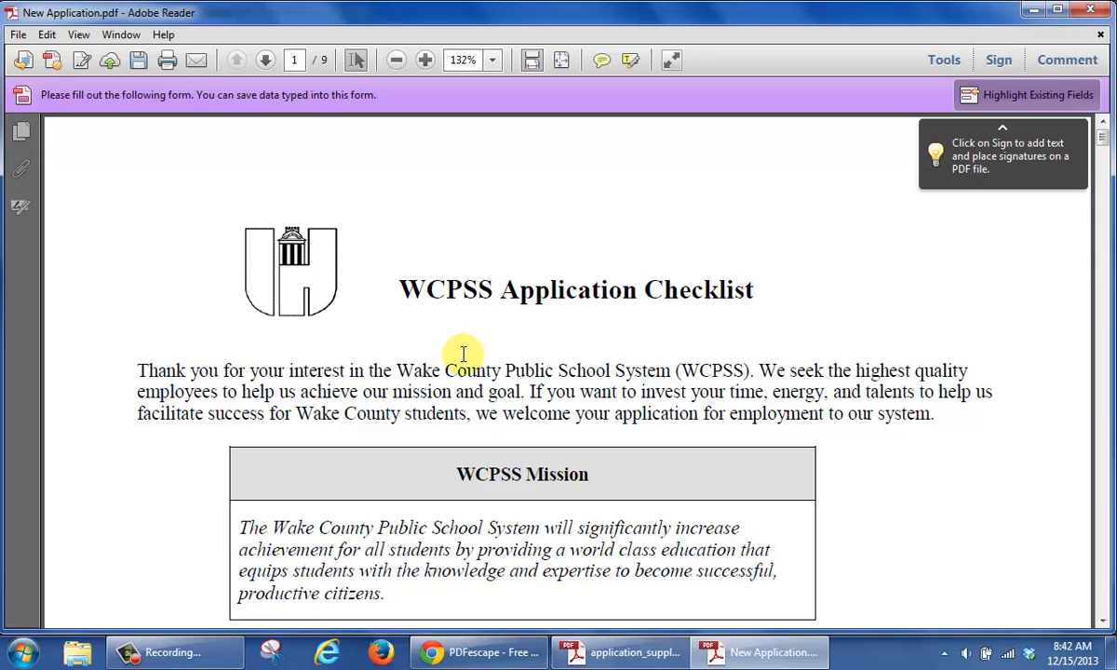
pyautogui.scroll(-3)
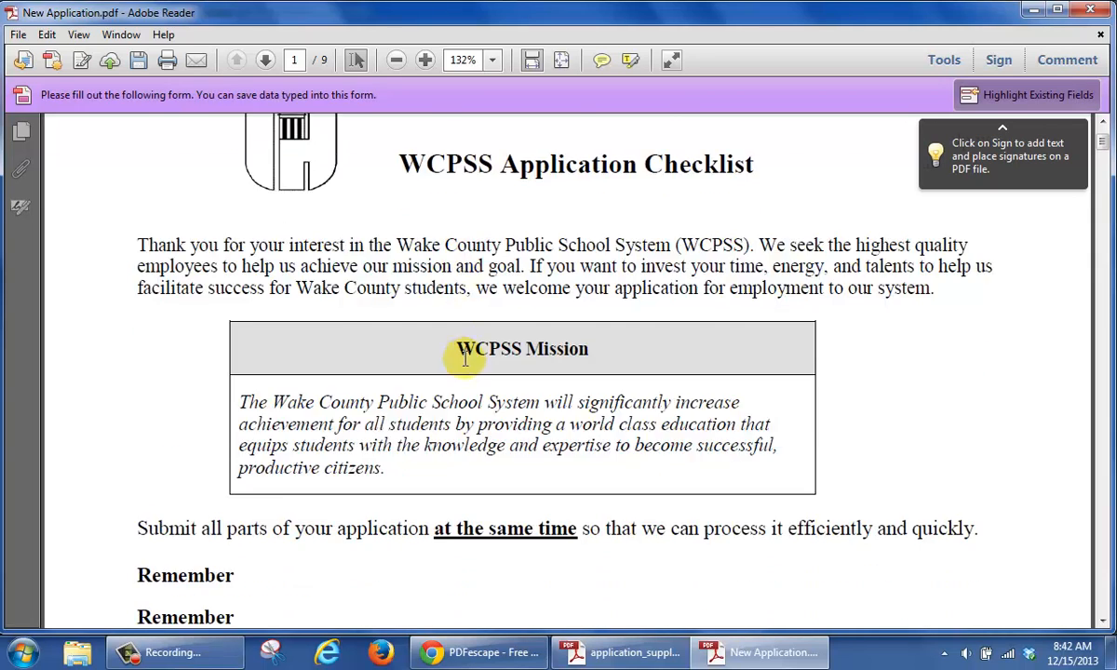
pyautogui.scroll(-3)
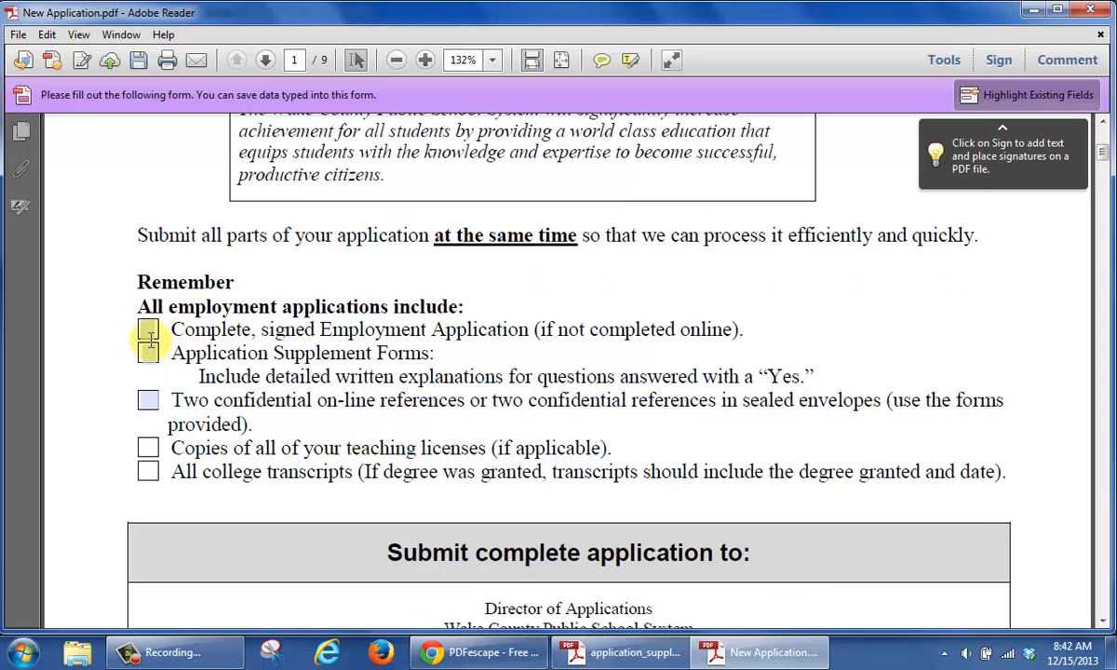
pyautogui.moveTo(148, 408)
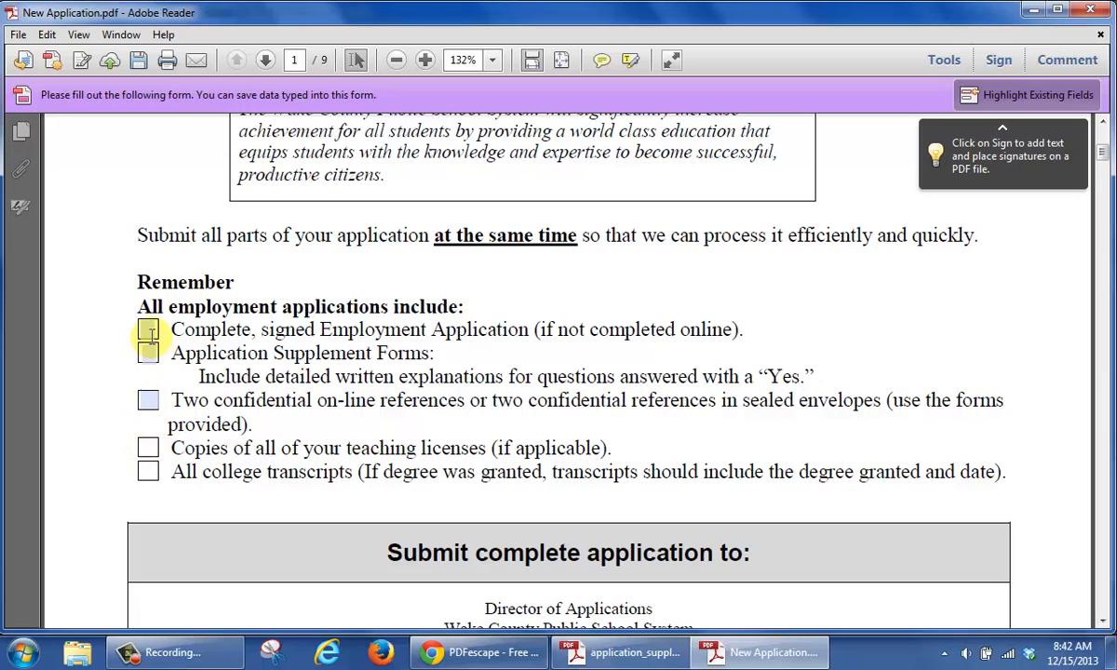
# Tick the Employment Application, Supplement Forms and confidential references checkboxes
pyautogui.click(149, 328)
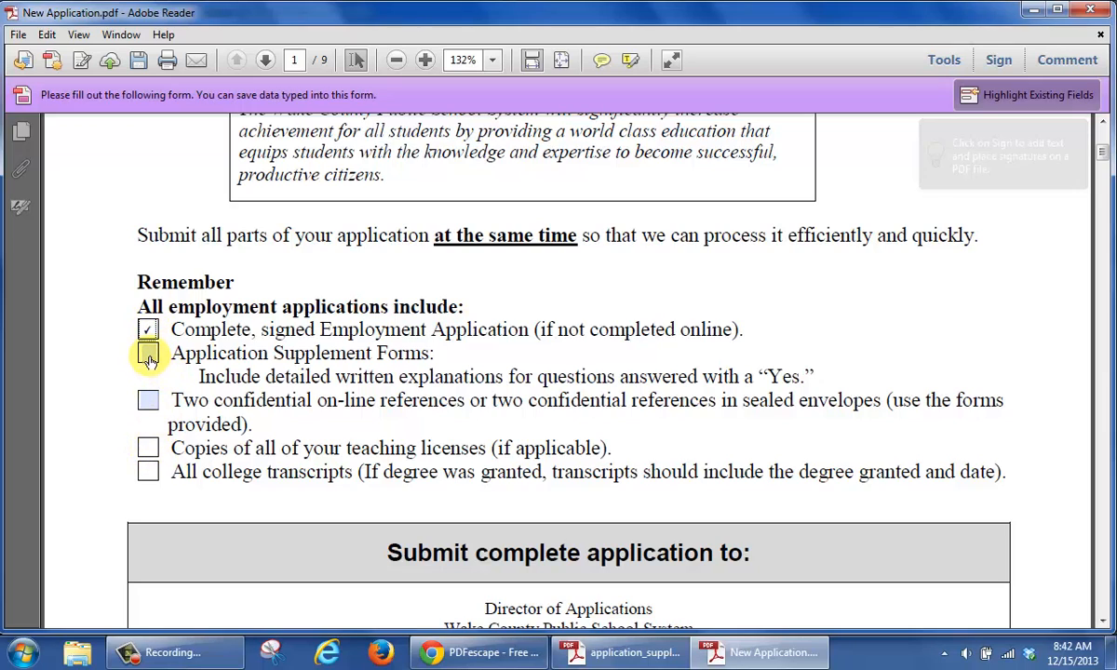
pyautogui.click(149, 353)
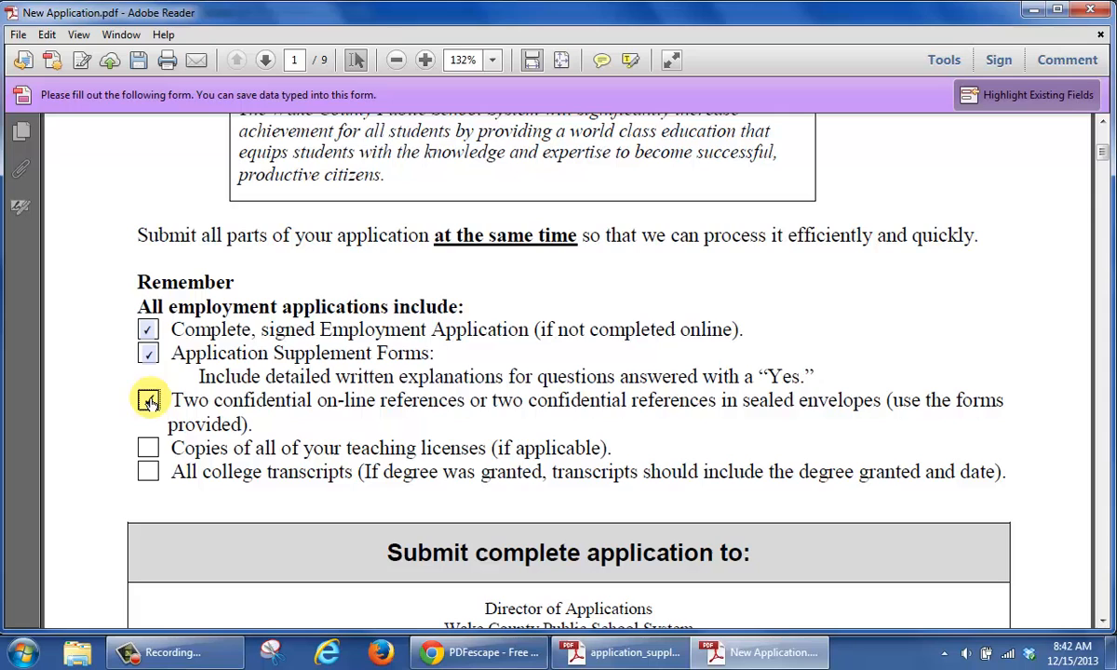
pyautogui.click(149, 398)
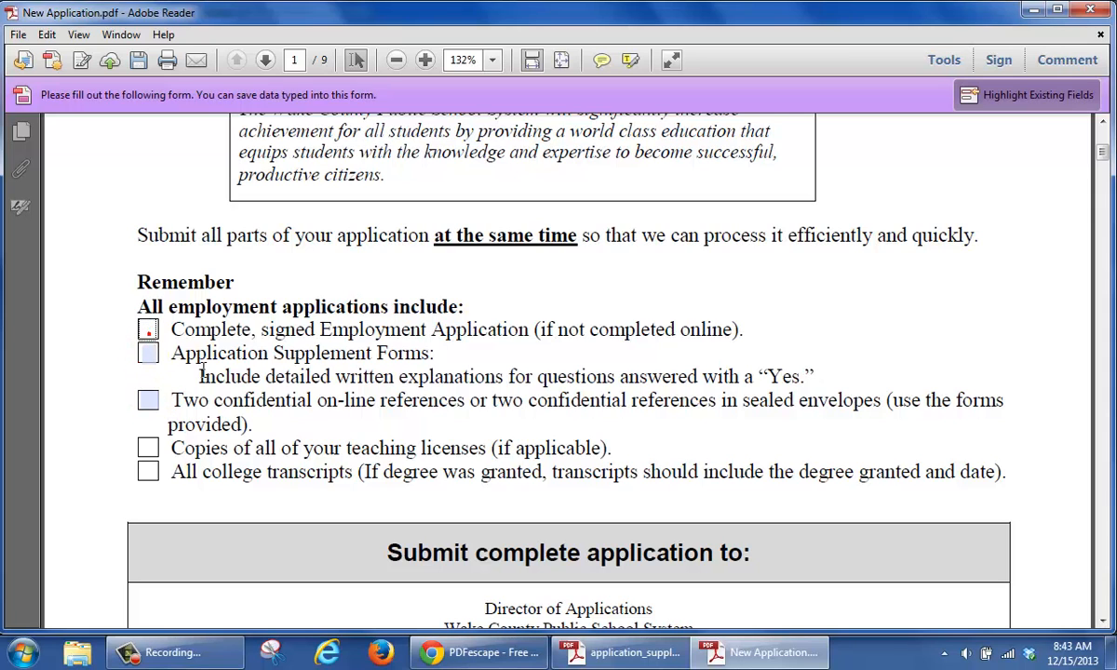
pyautogui.scroll(-3)
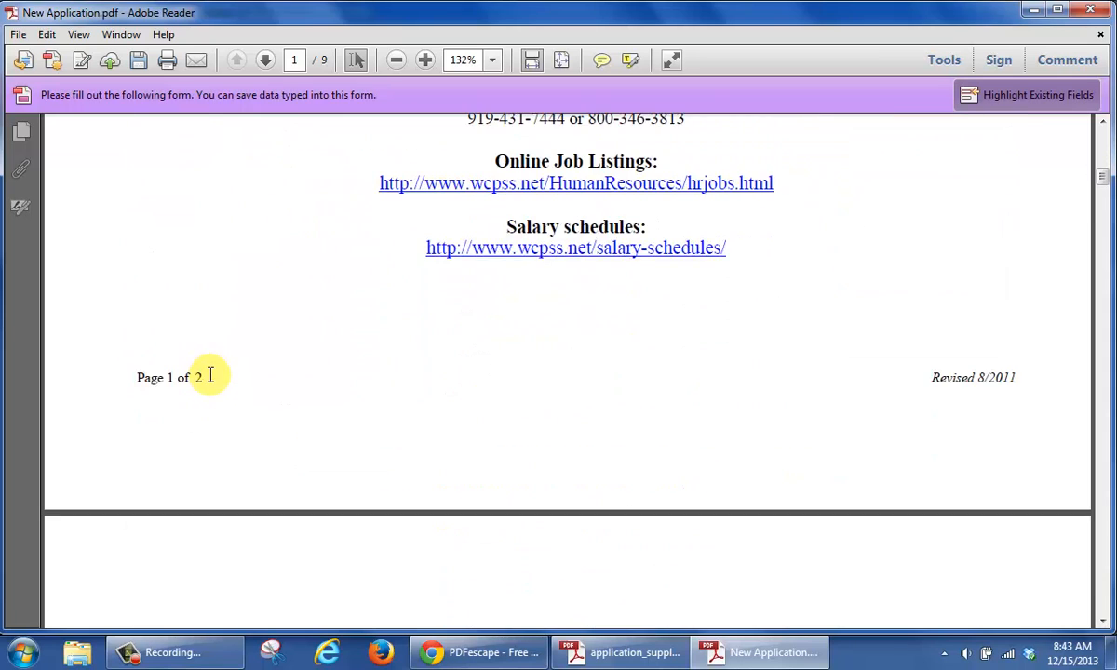
pyautogui.scroll(-3)
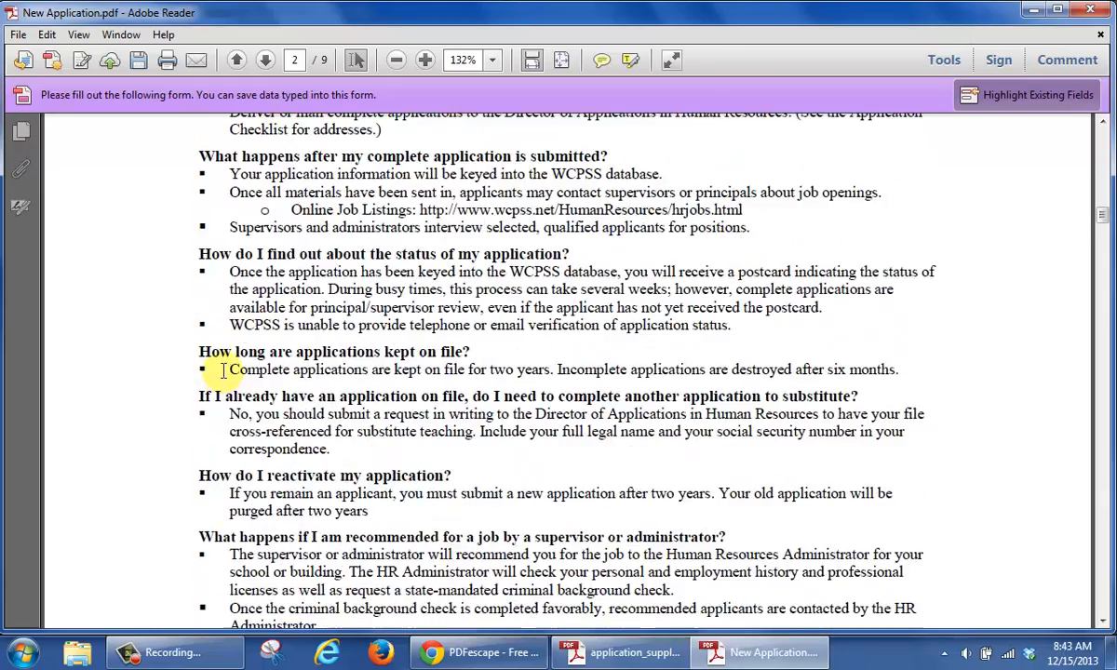
pyautogui.click(264, 59)
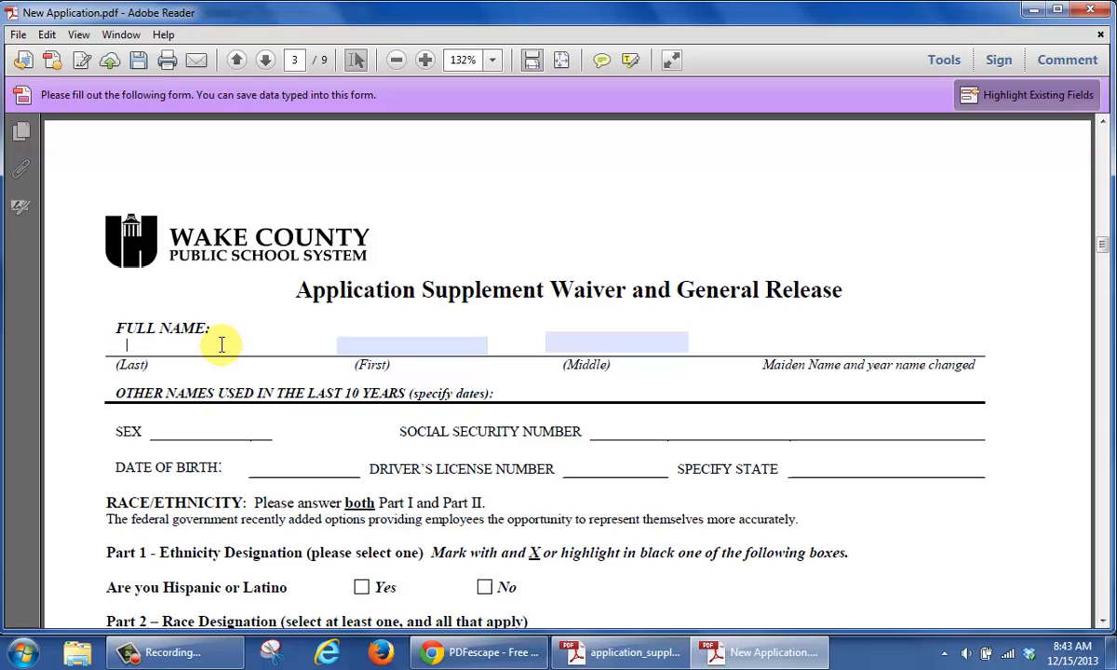
pyautogui.write('Latisha')
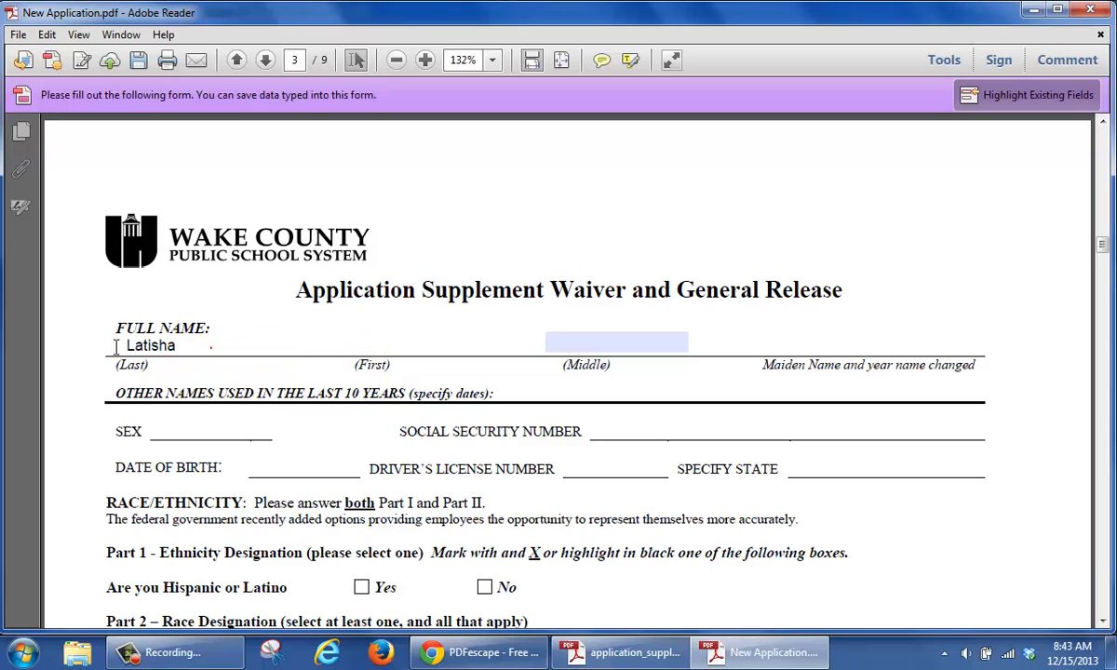
pyautogui.write('Alford')
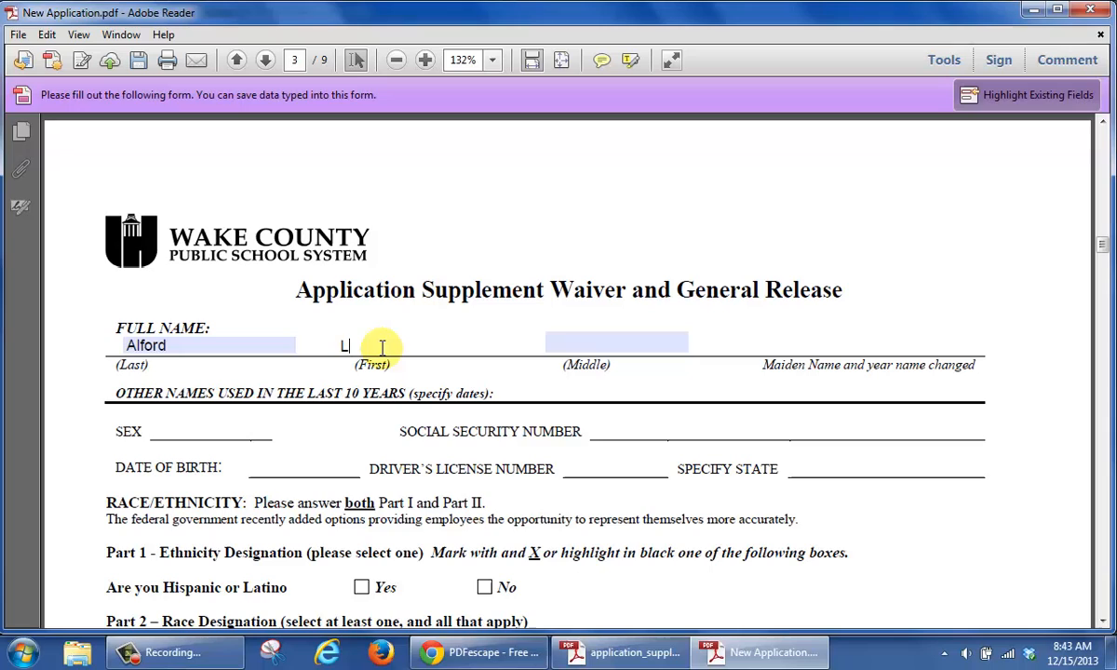
pyautogui.write('Latishal')
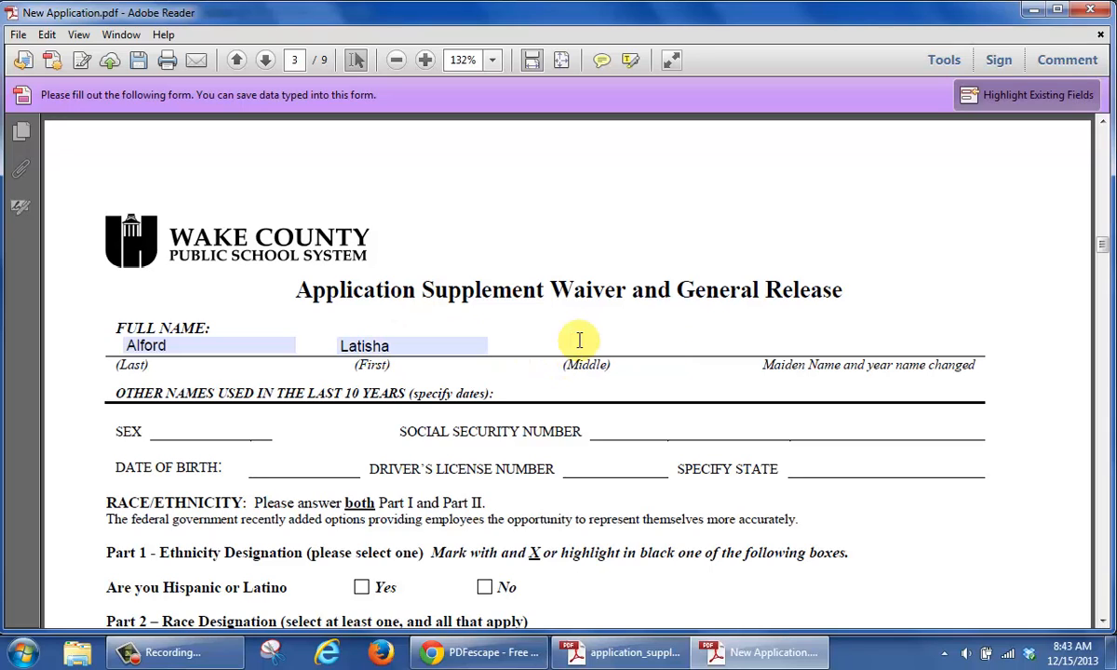
pyautogui.write('A')
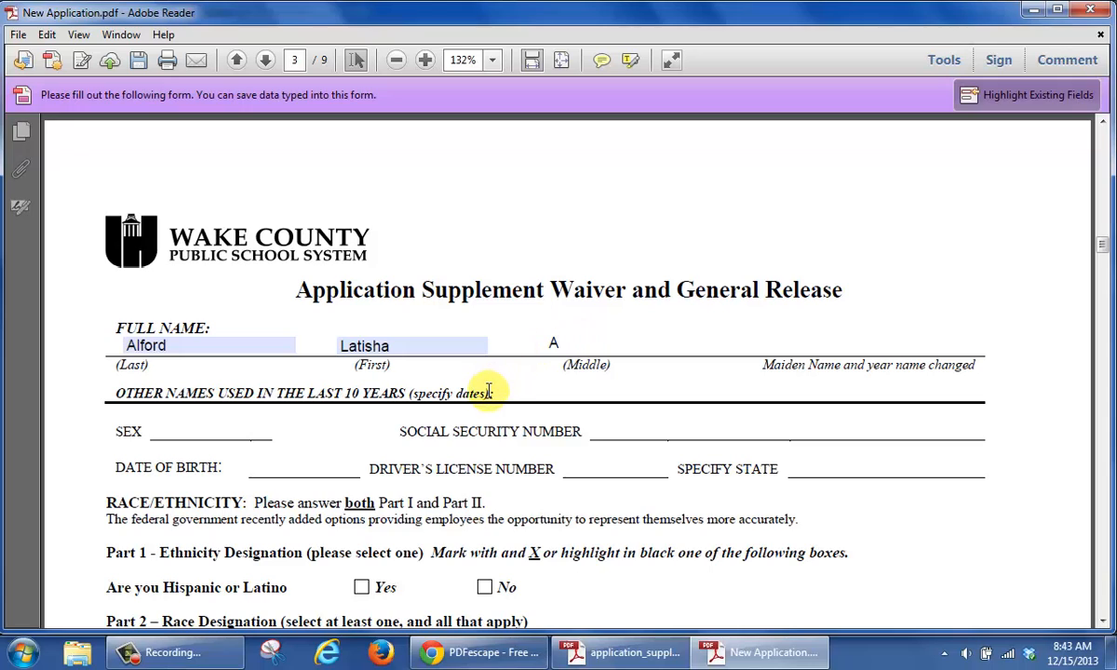
pyautogui.moveTo(450, 432)
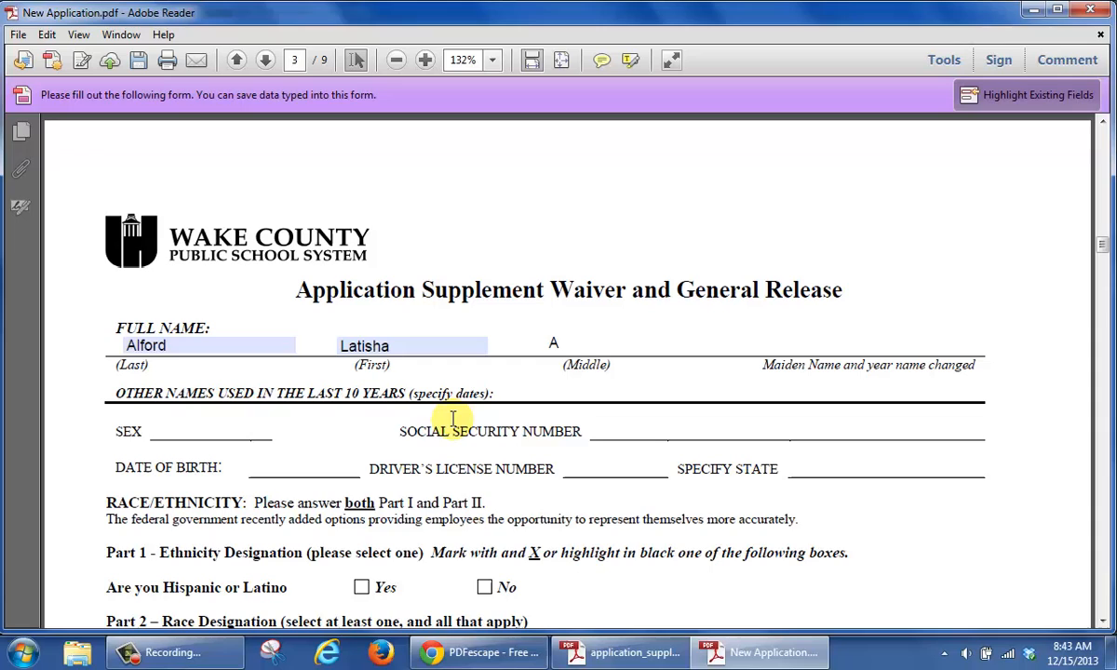
pyautogui.click(559, 343)
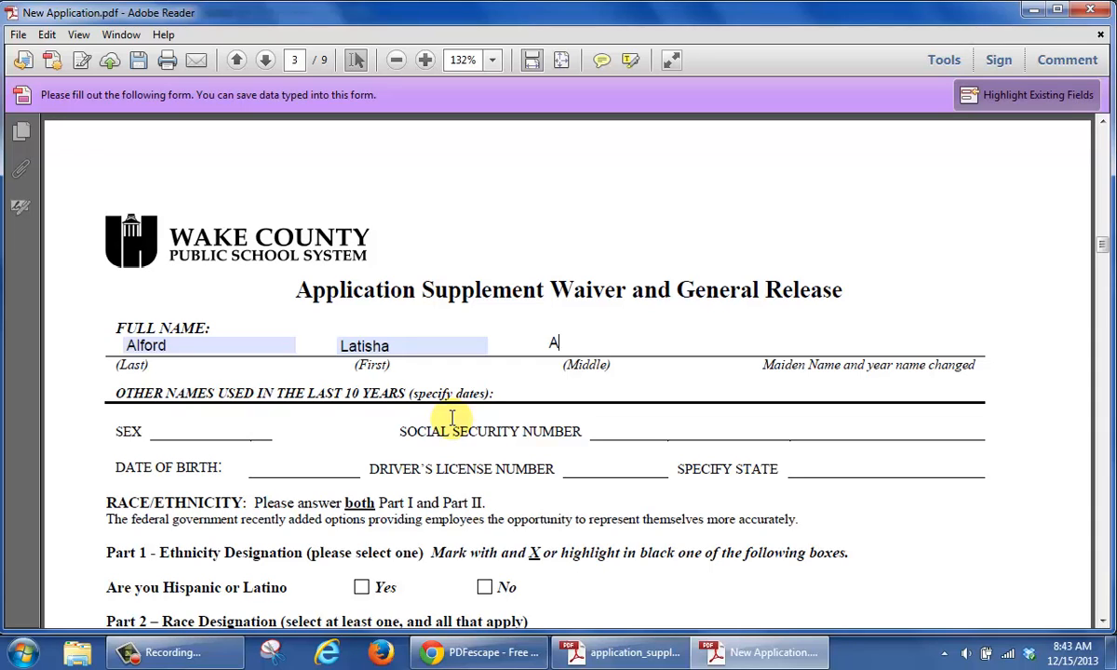